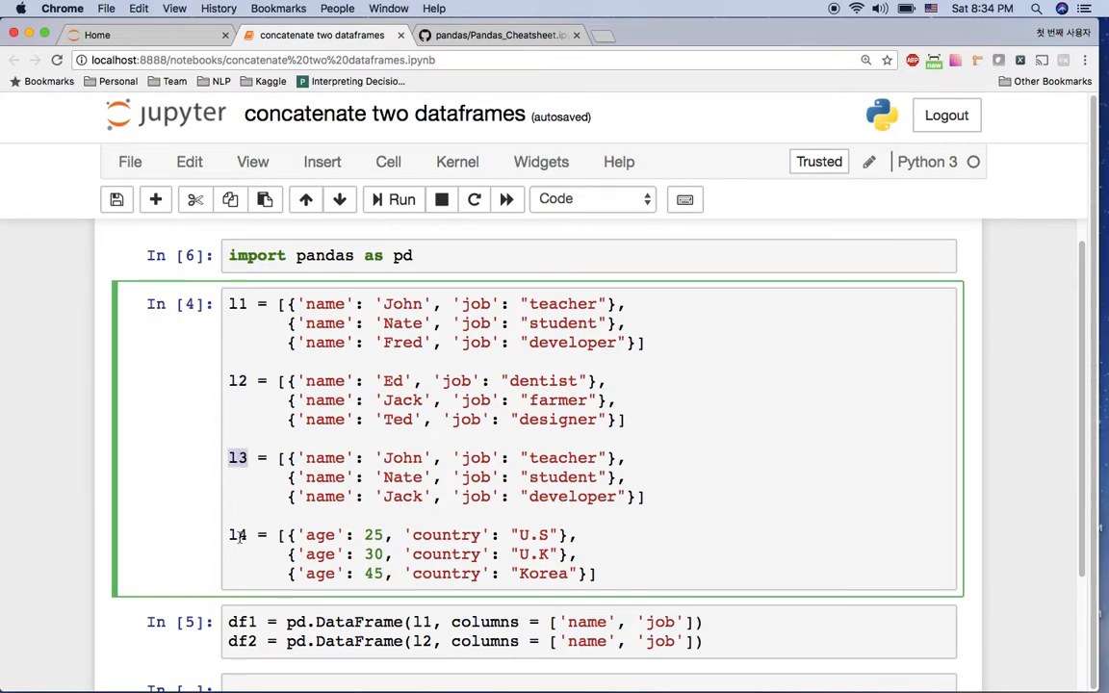
Rerun the cell that builds df1 and df2 from the l1 and l2 lists
scroll("down", 3)
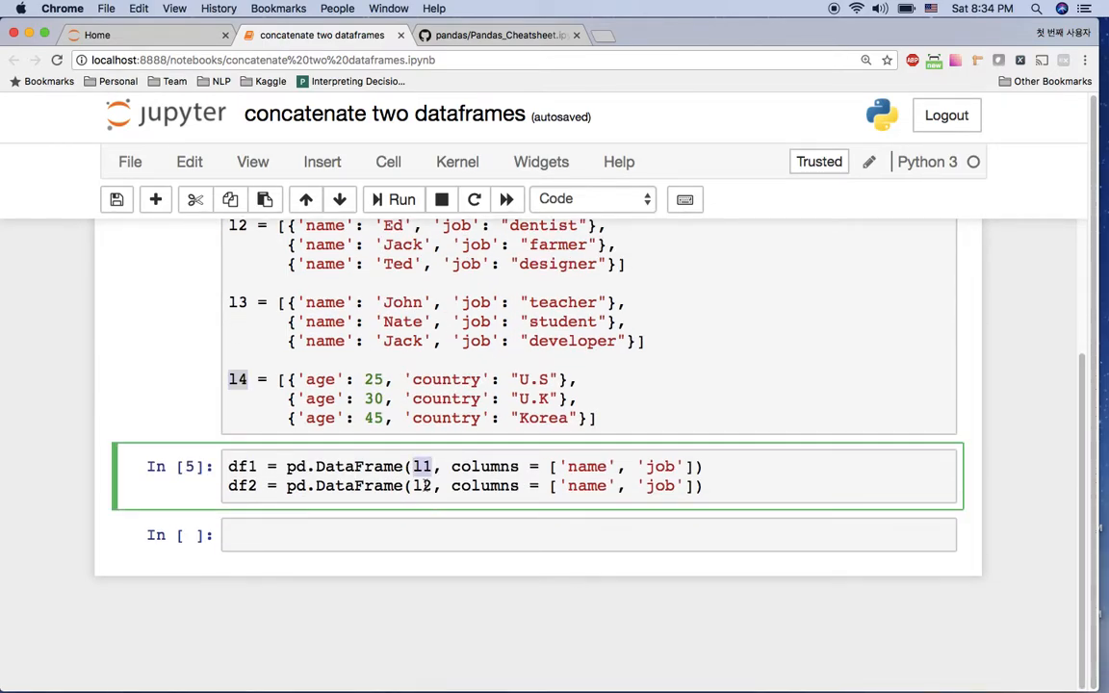
double_click(241, 465)
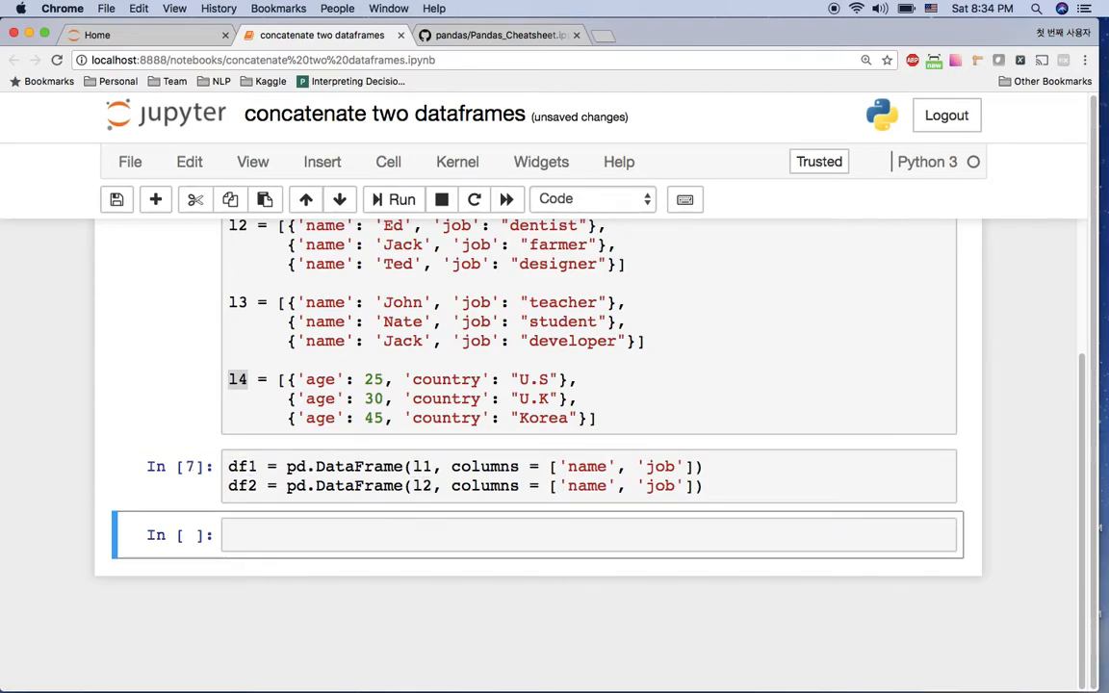
Display df1 and df2 as three-row tables with name and job columns
type("df1")
type("df2")
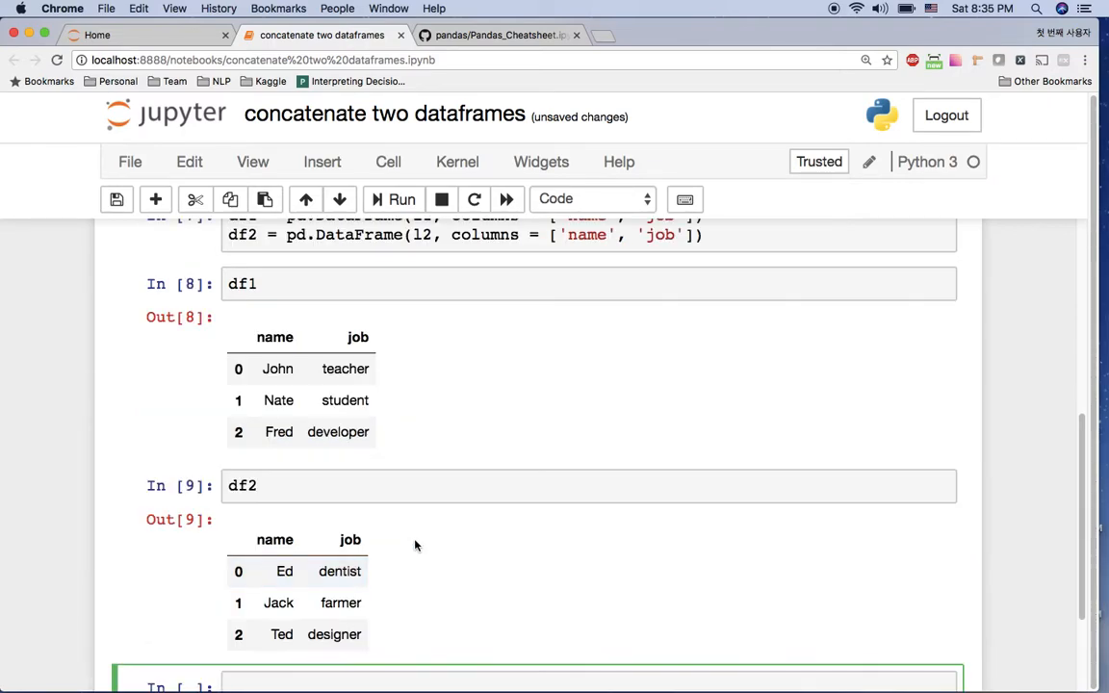
scroll("down", 3)
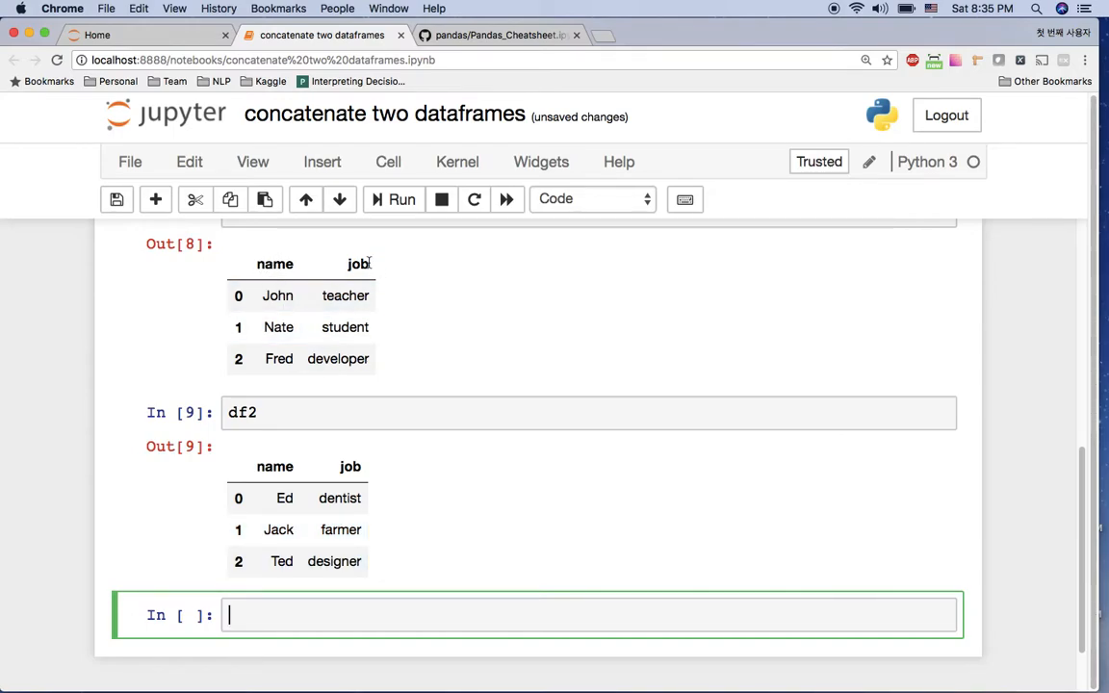
mouse_move(470, 469)
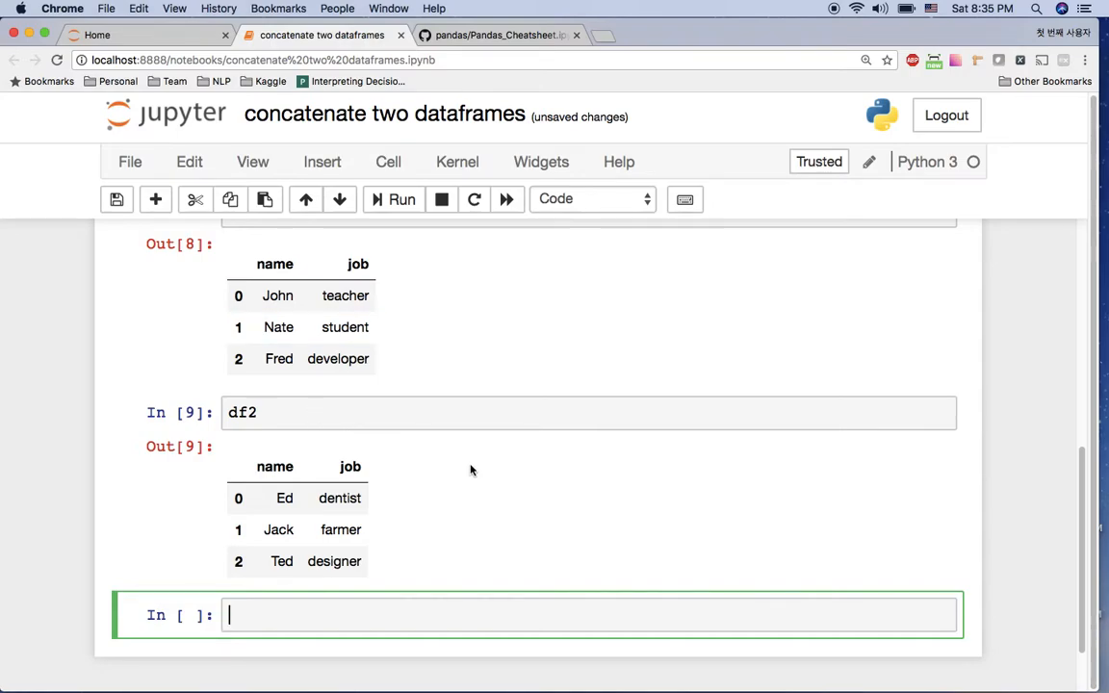
scroll("down", 3)
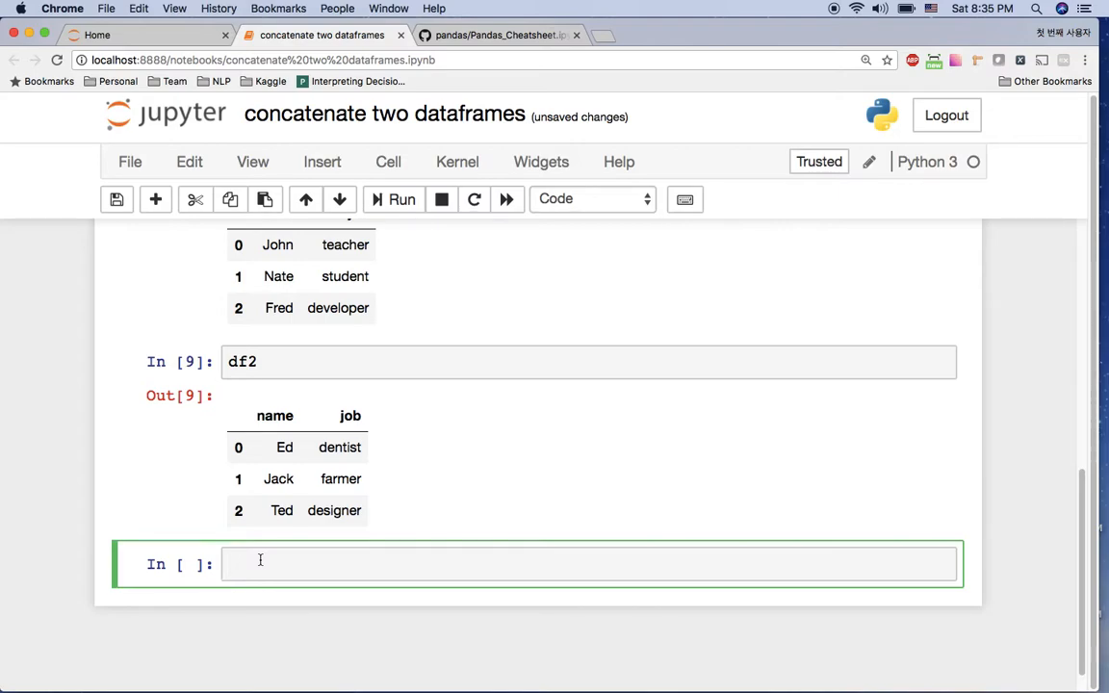
Build df_list = [df1,df2] and result = pd.concat(df_list), showing six stacked rows
type("13")
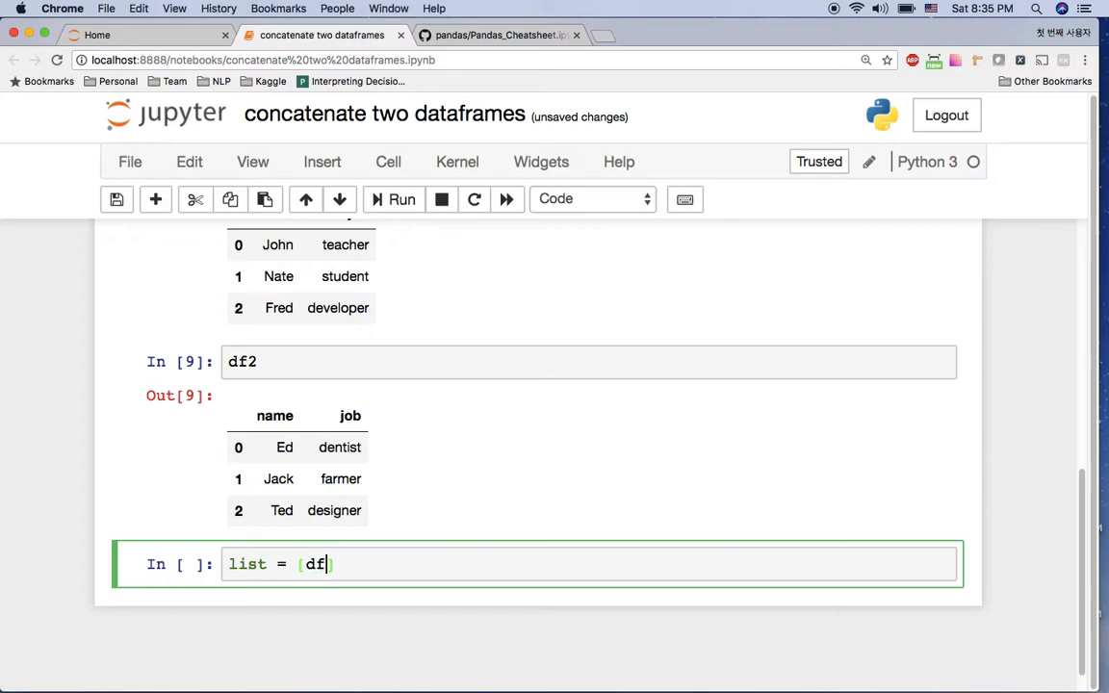
type("1,df2]")
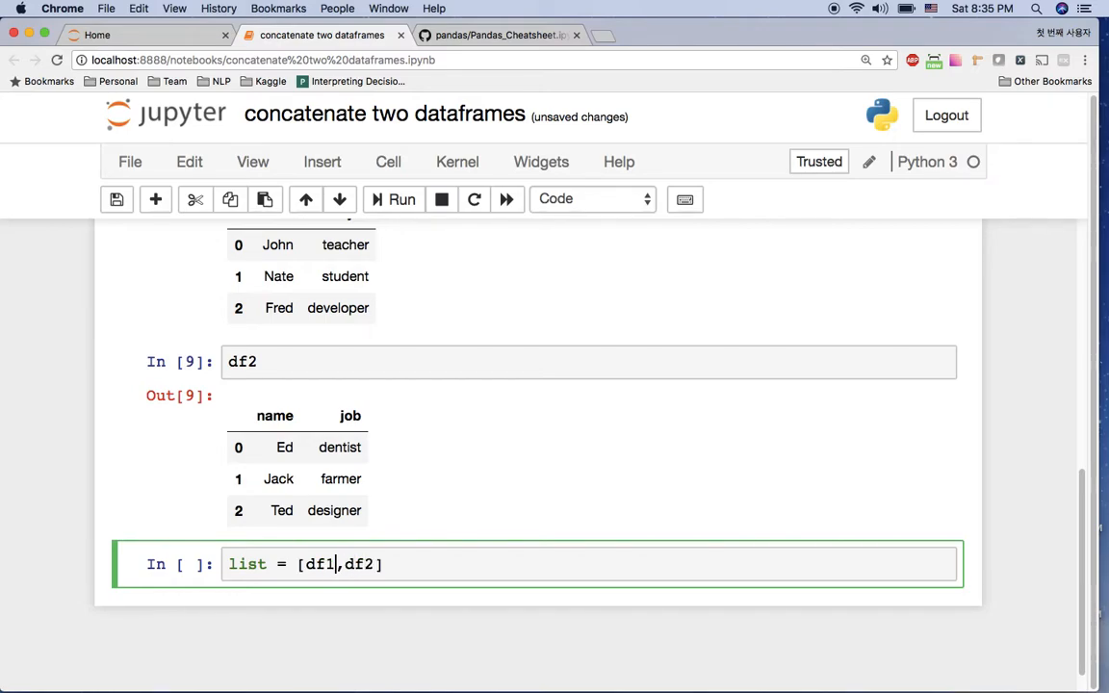
type("df_")
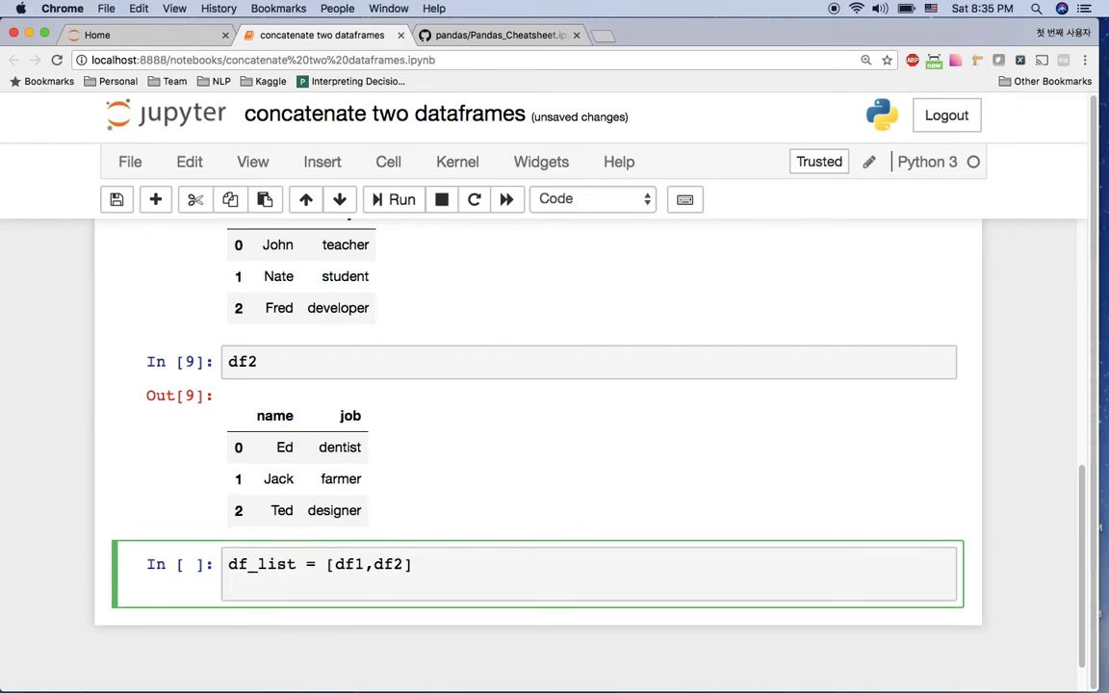
type("res")
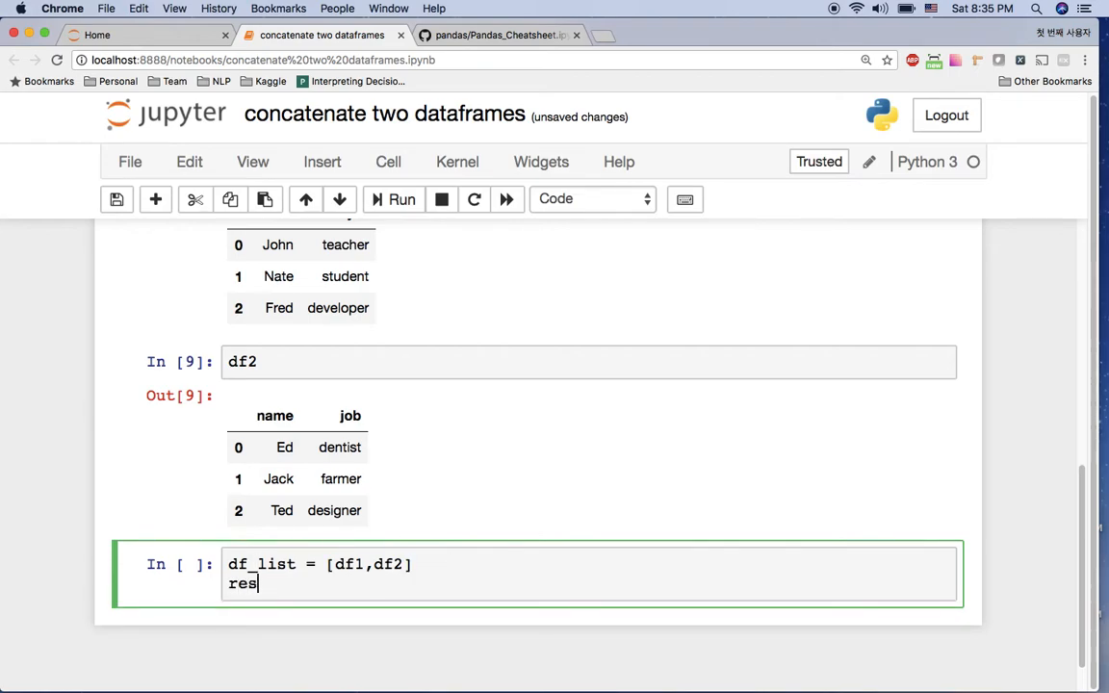
type("ult = pd.")
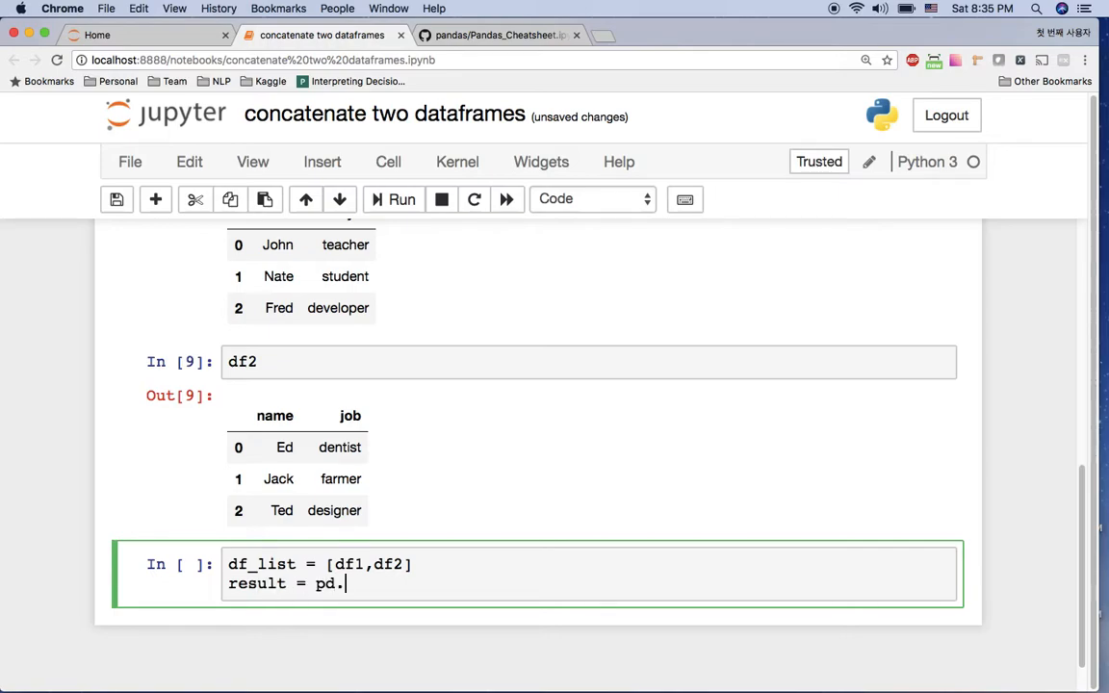
type("concat")
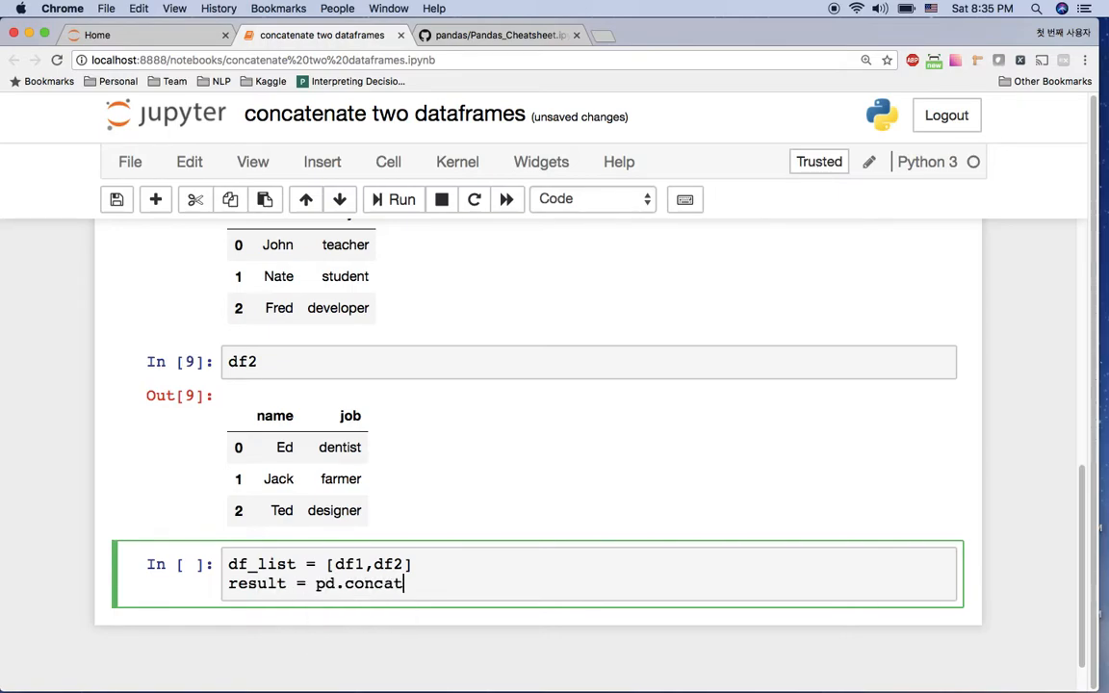
type("(df_list")
type("result")
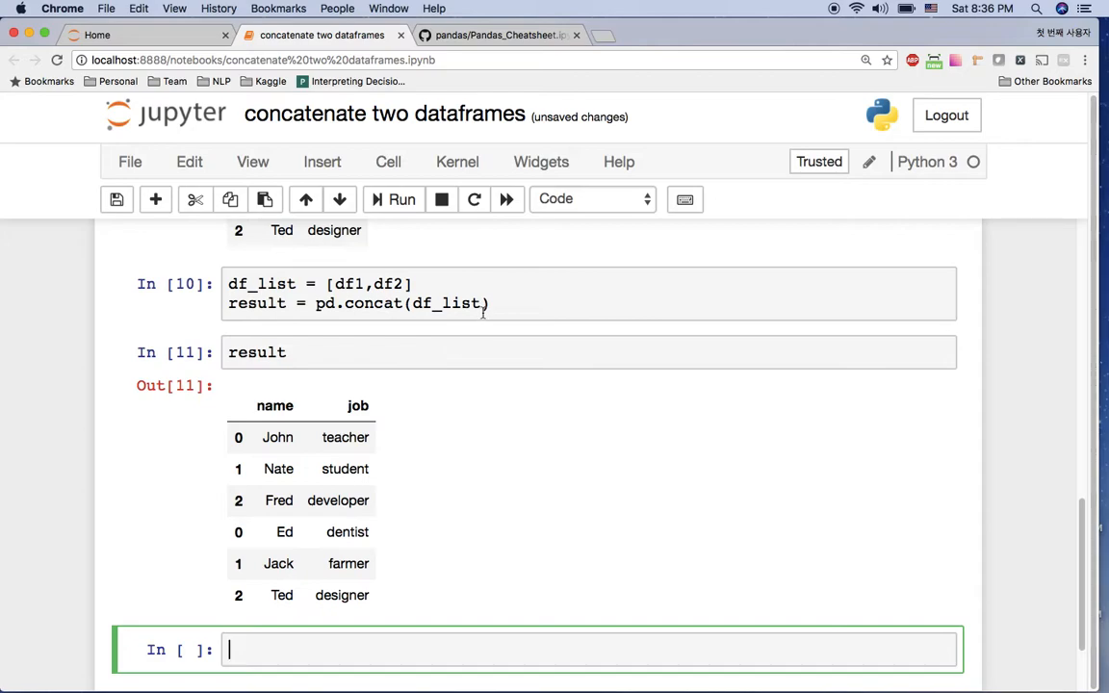
Add ignore_index = True to pd.concat so result is indexed 0 to 5
type(",")
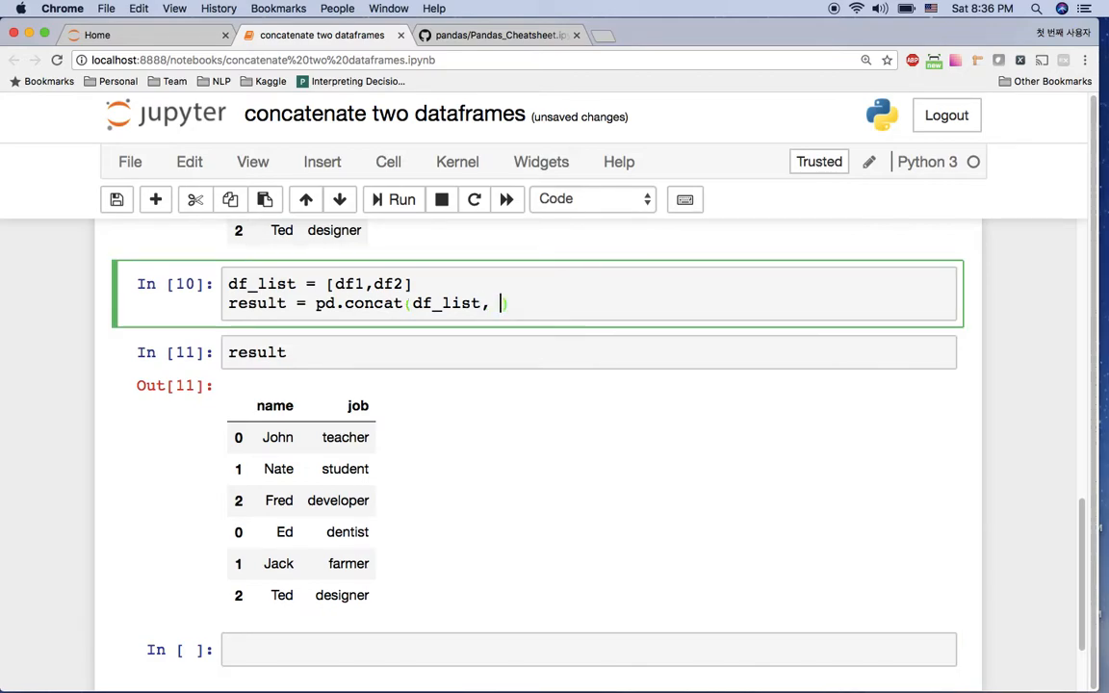
type("ignore_index = True")
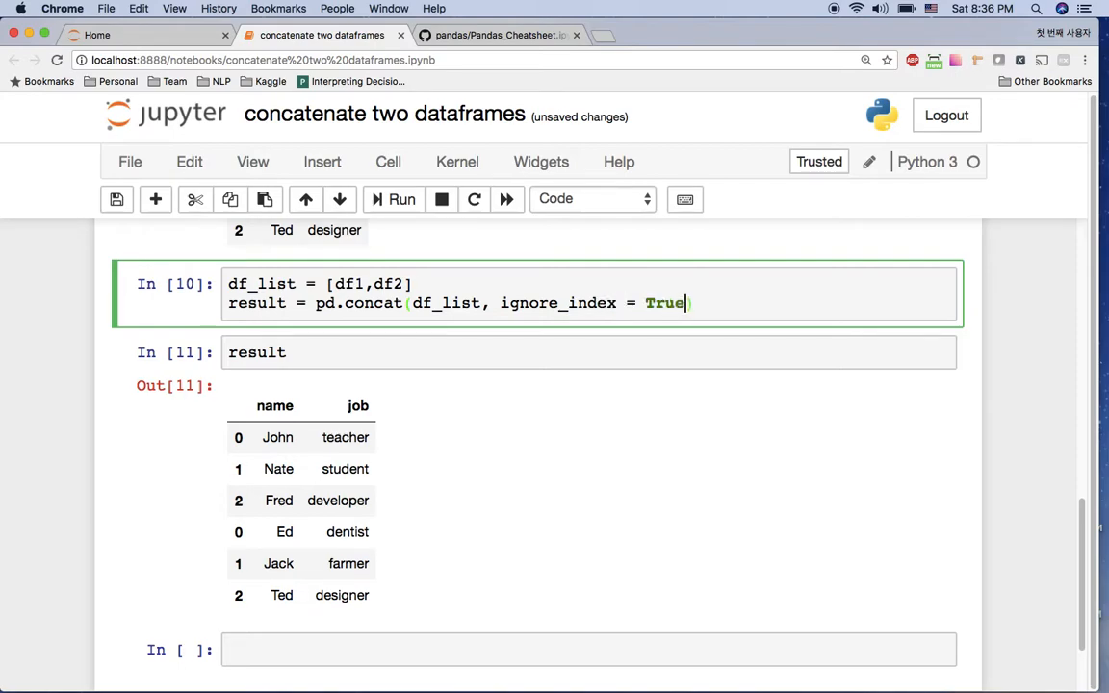
left_click(403, 198)
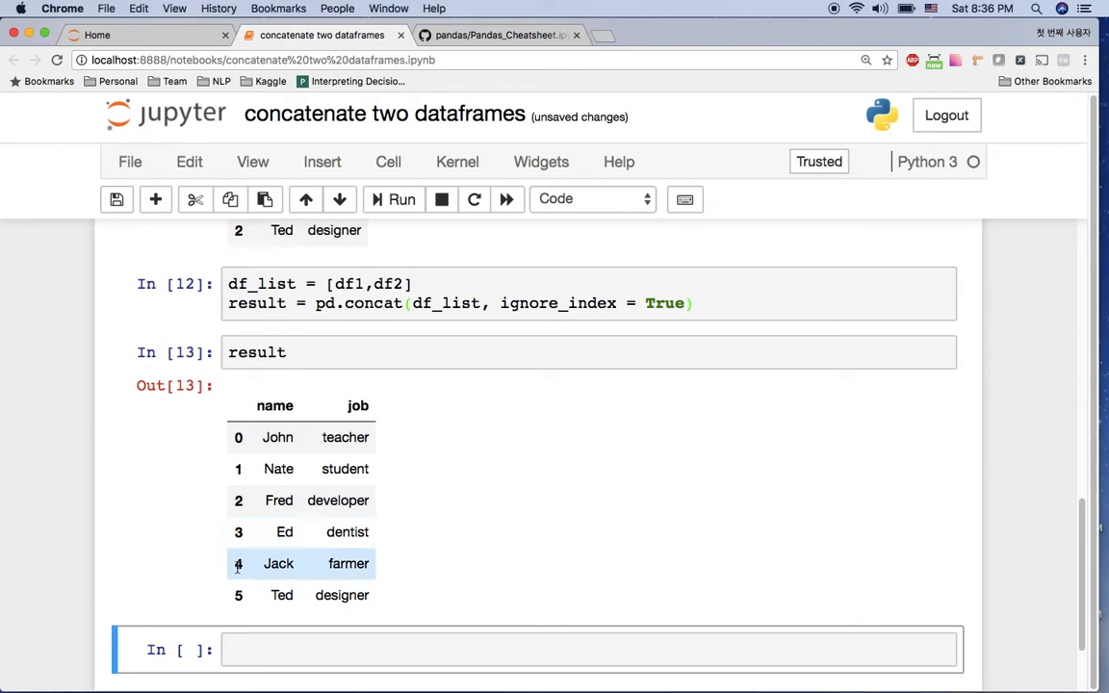
scroll("down", 3)
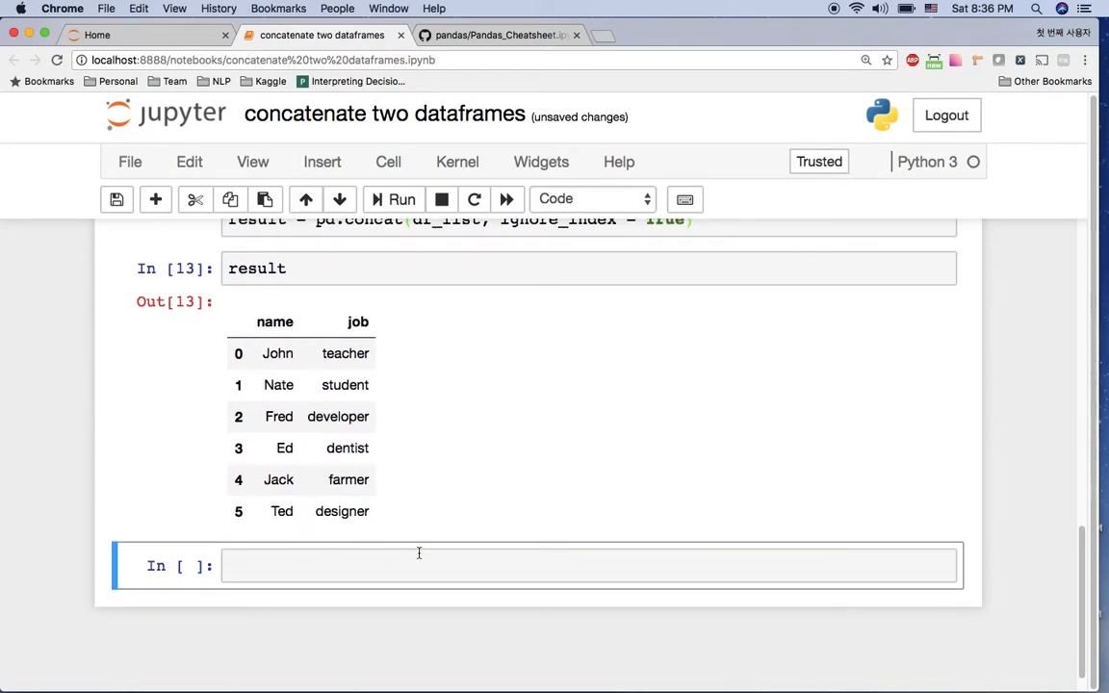
mouse_move(656, 481)
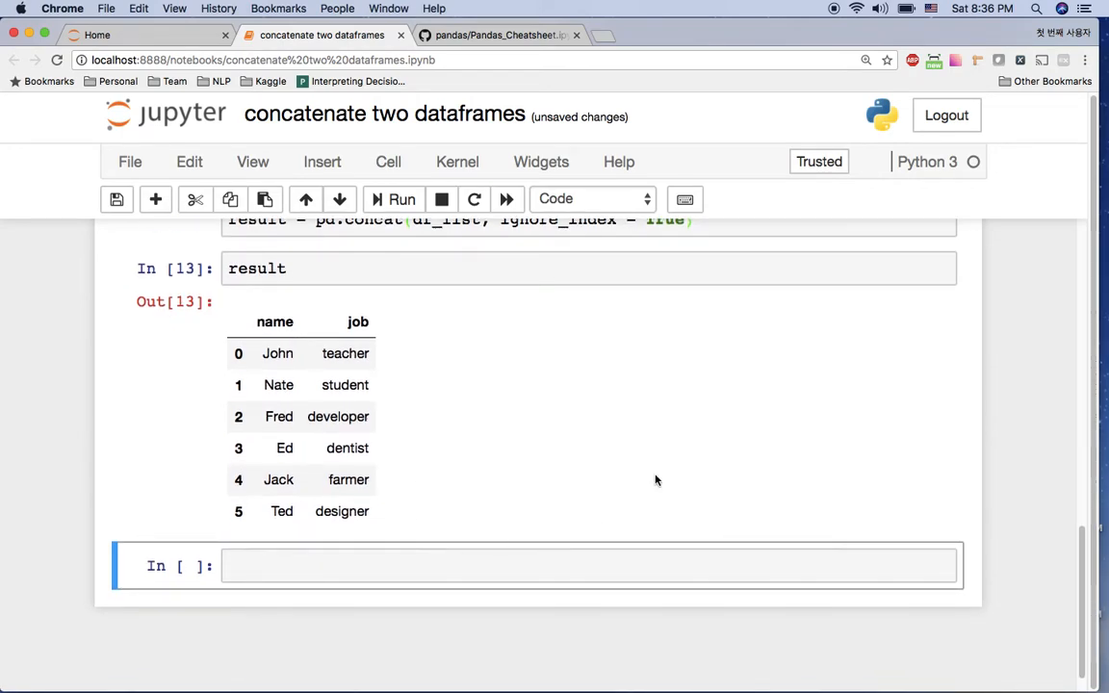
scroll("up", 3)
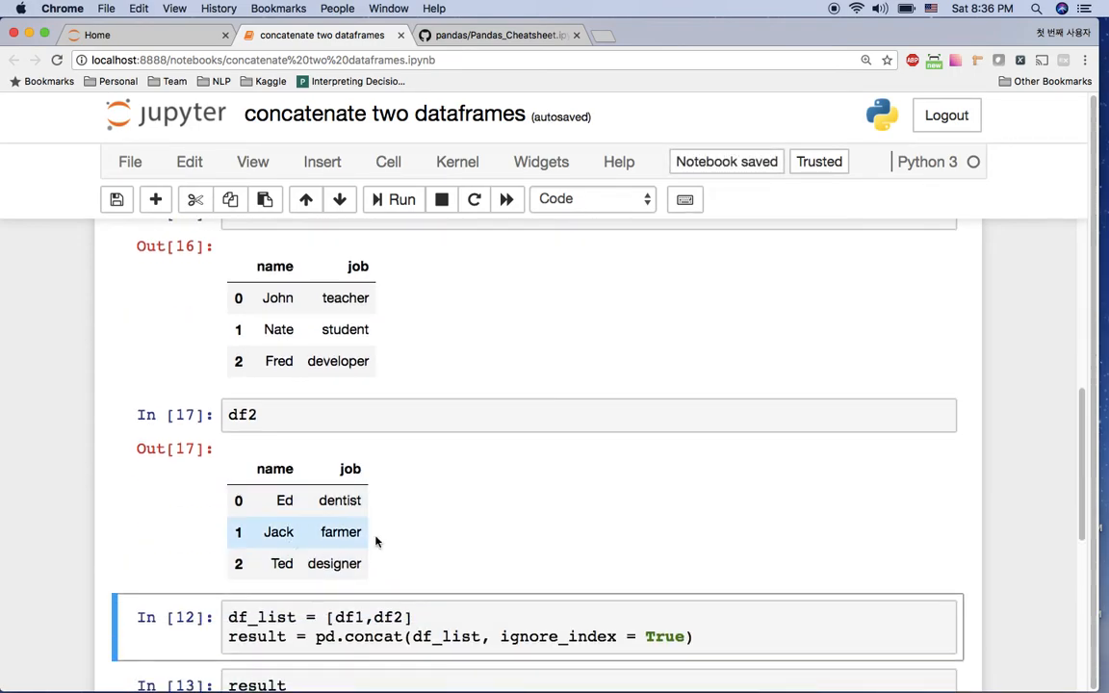
Run result = df1.append(df2) to append df2 onto df1
scroll("down", 3)
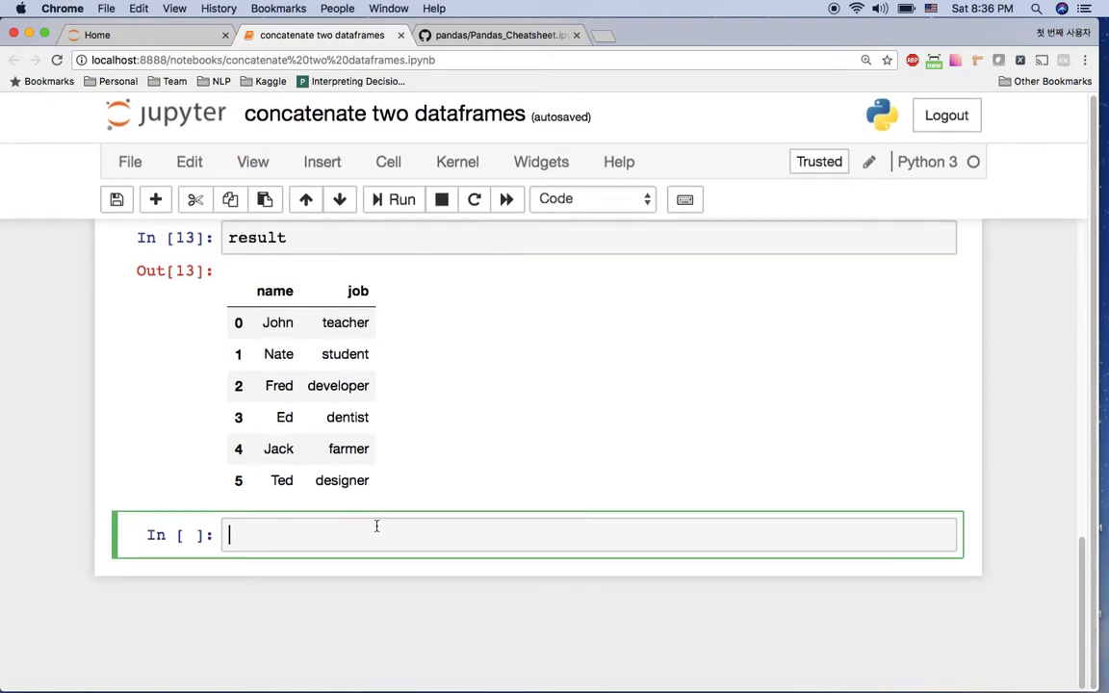
type("df1")
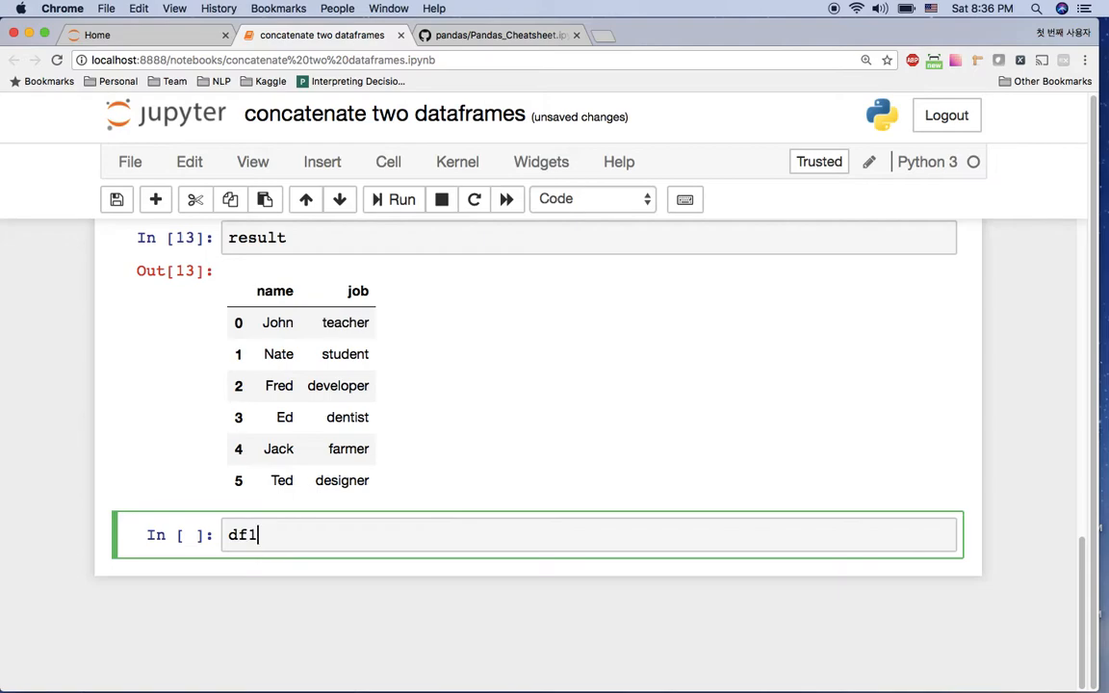
type(".append")
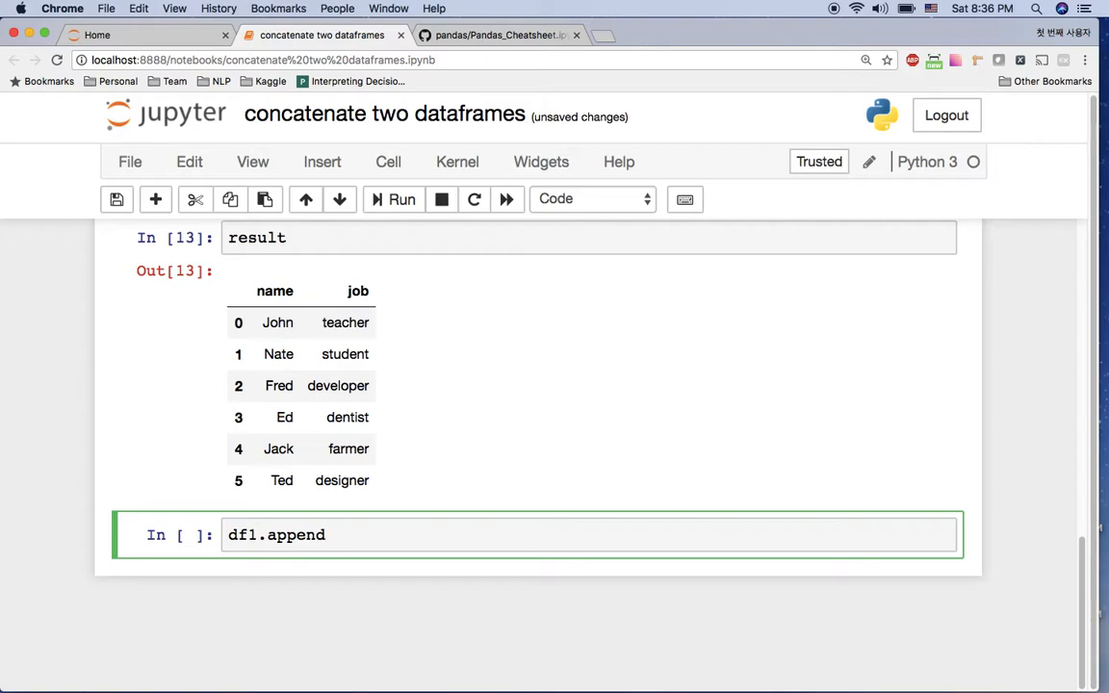
type("(df2")
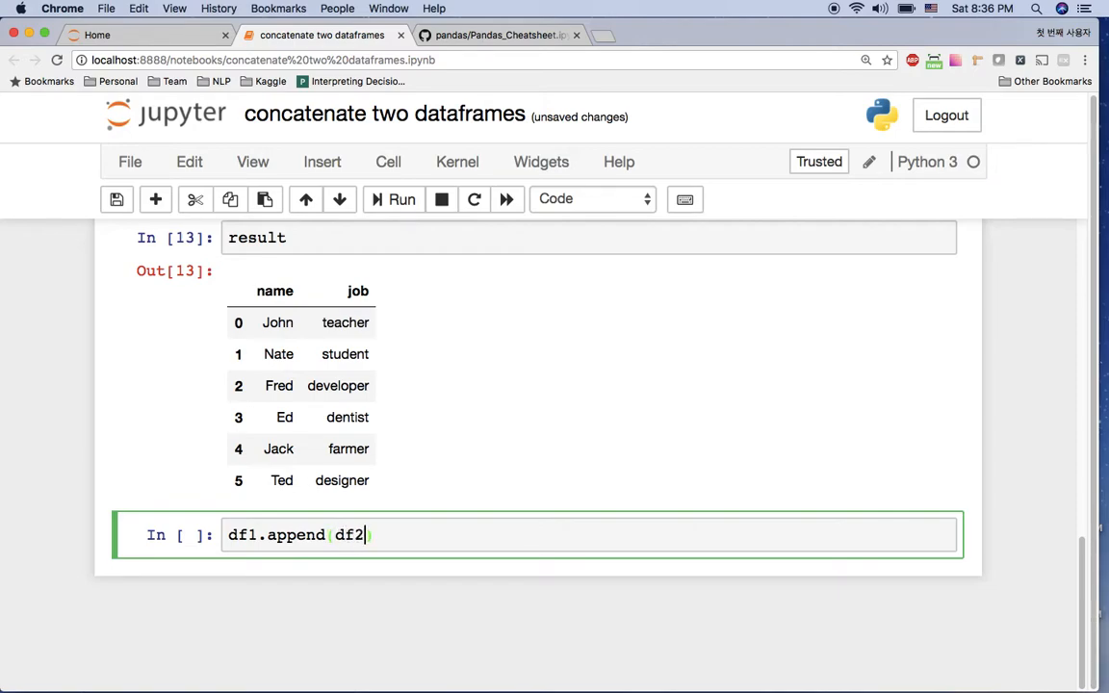
type(")")
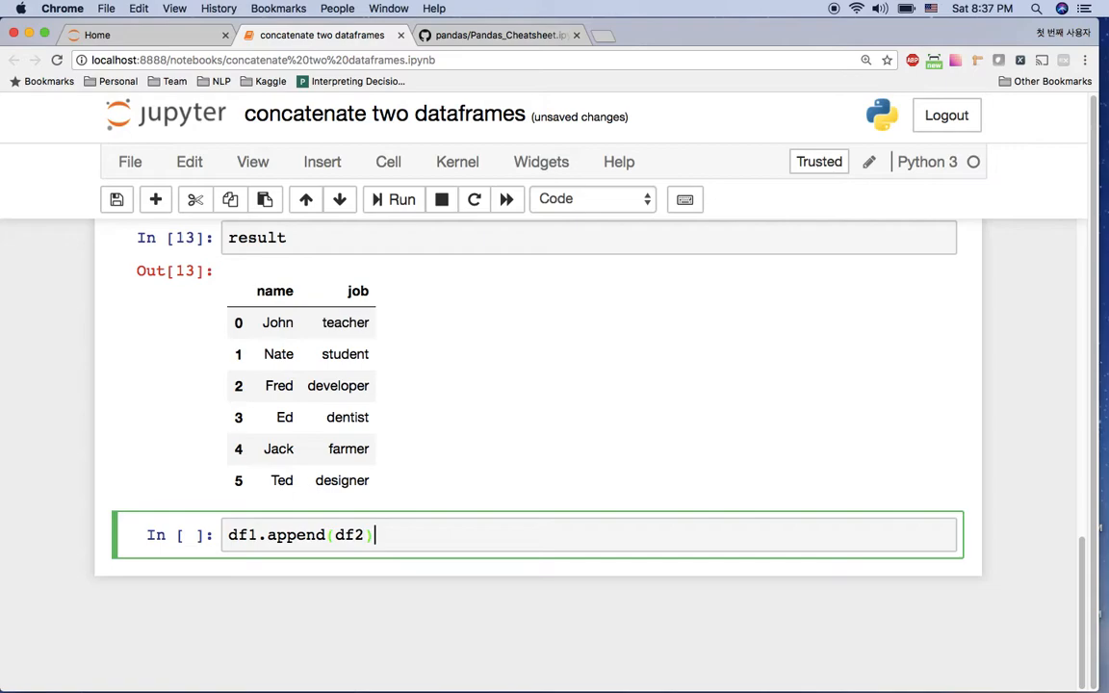
type("dre")
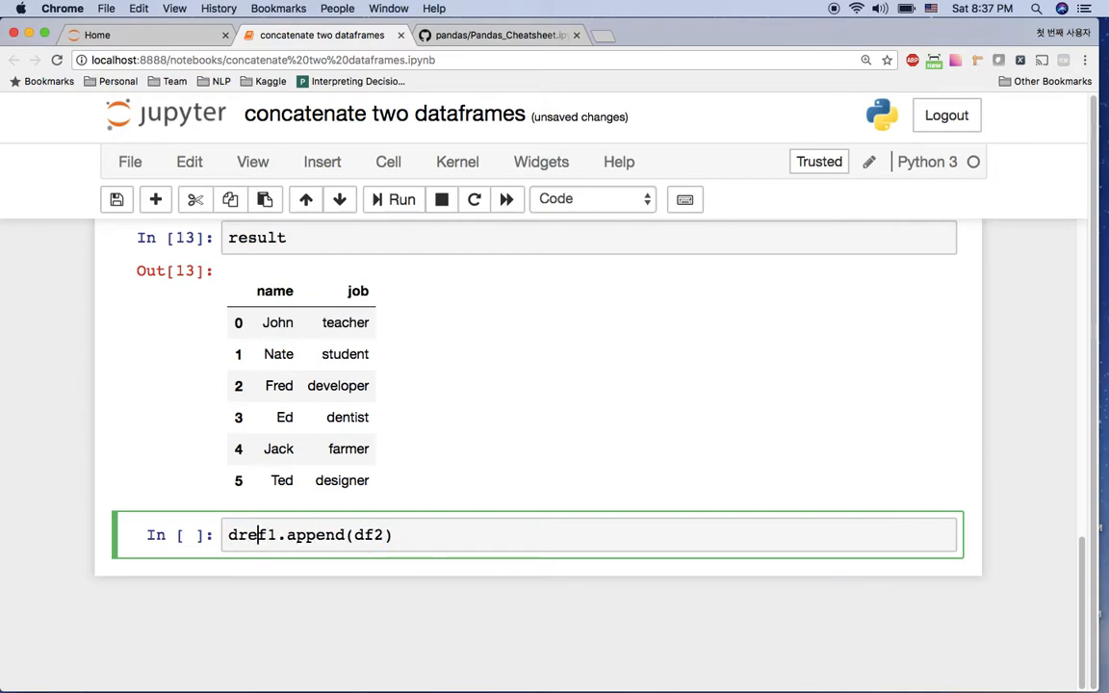
type("result = d")
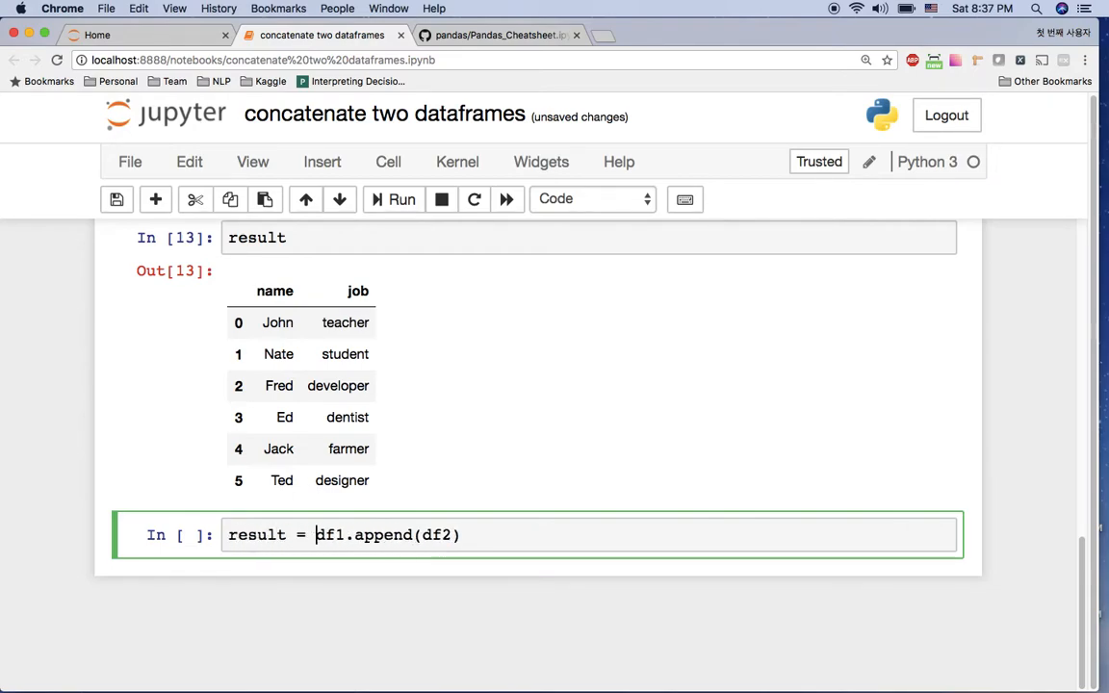
left_click(400, 198)
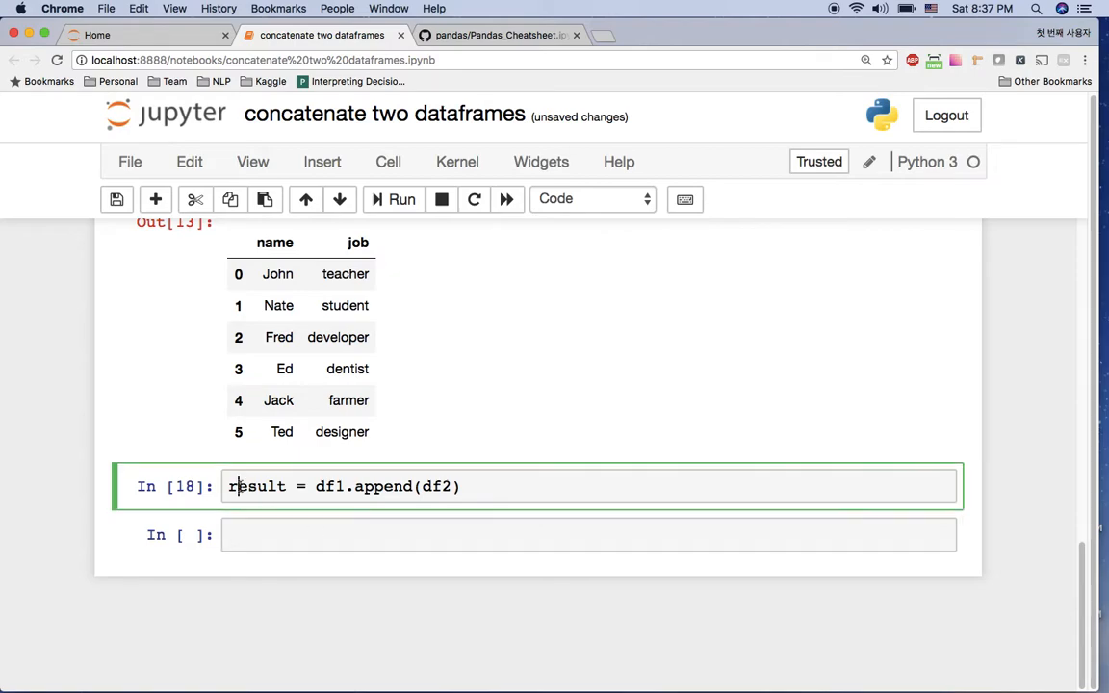
Redo df1.append(df2) with ignore_index = True so result lists rows 0 to 5
type("result")
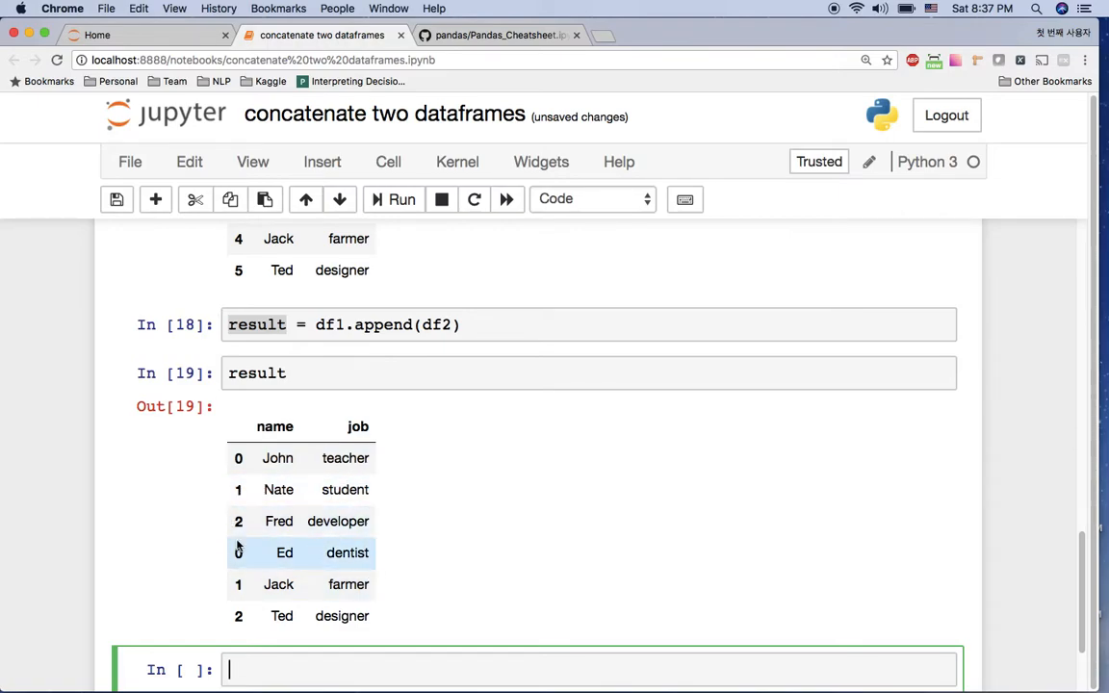
mouse_move(403, 362)
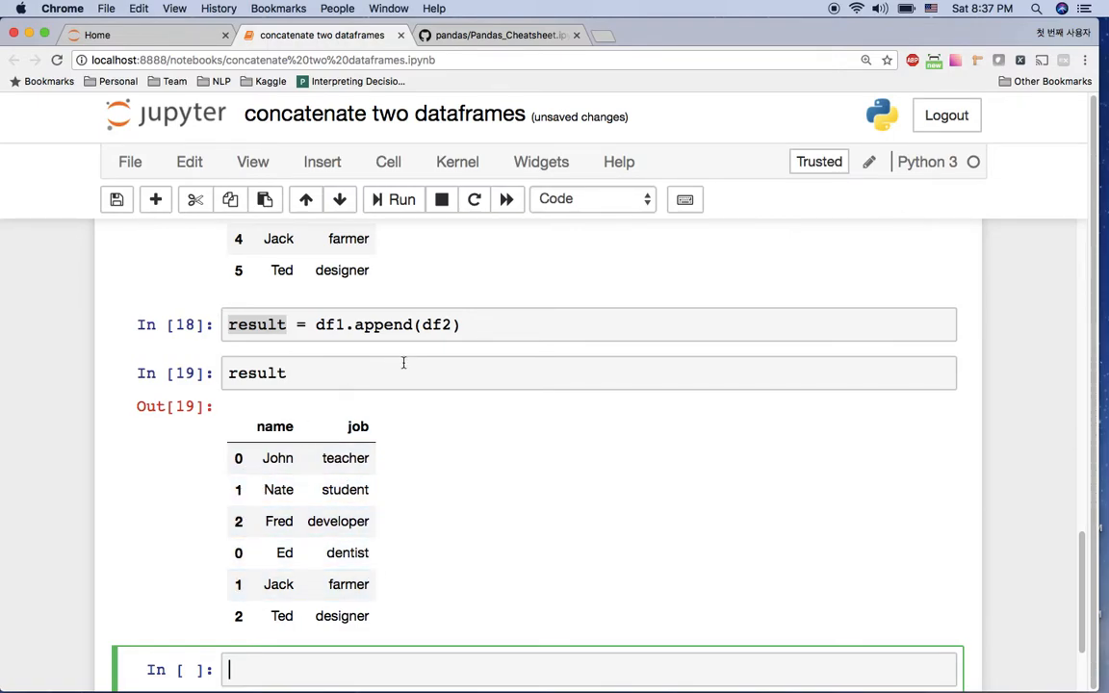
type(", ig")
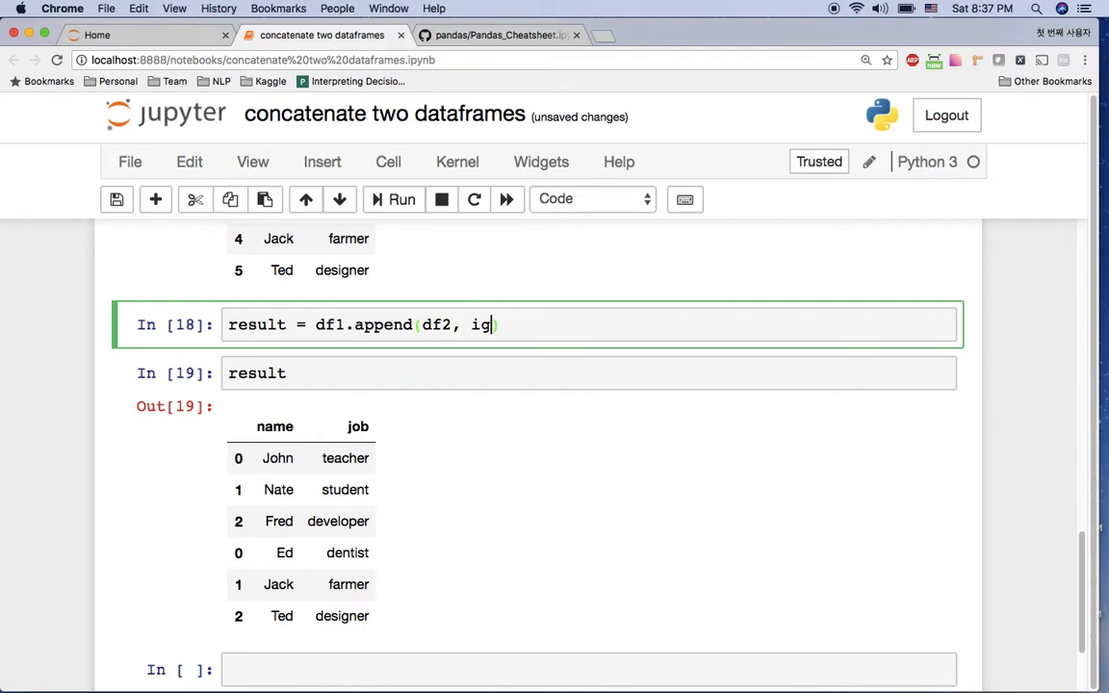
type("nore_index = True")
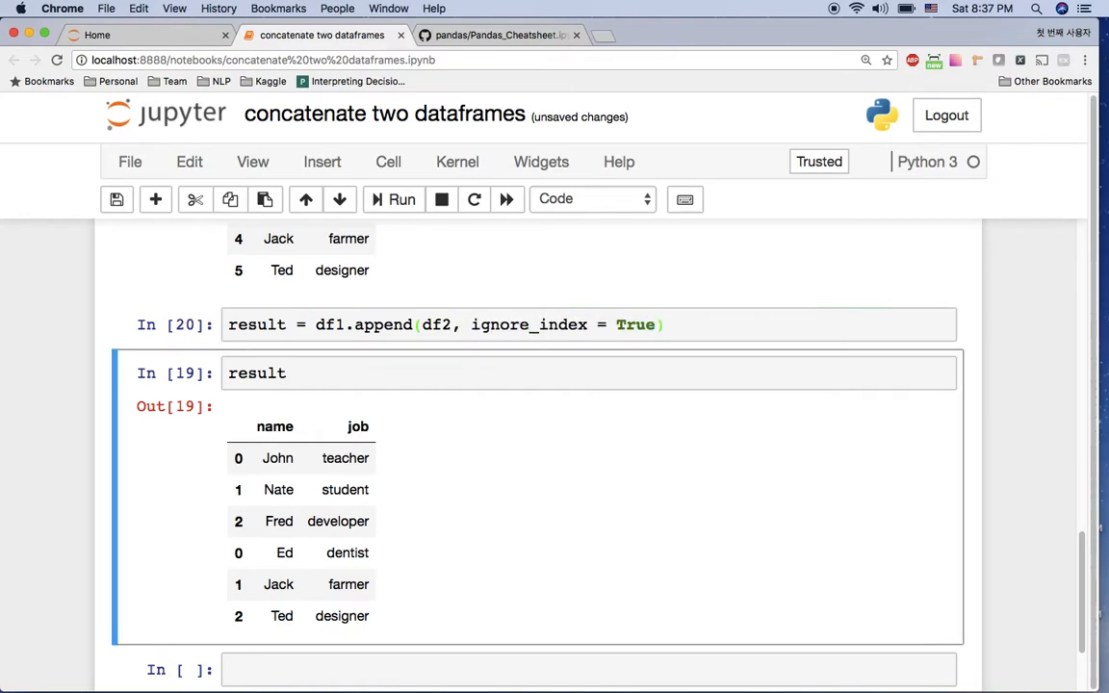
left_click(400, 199)
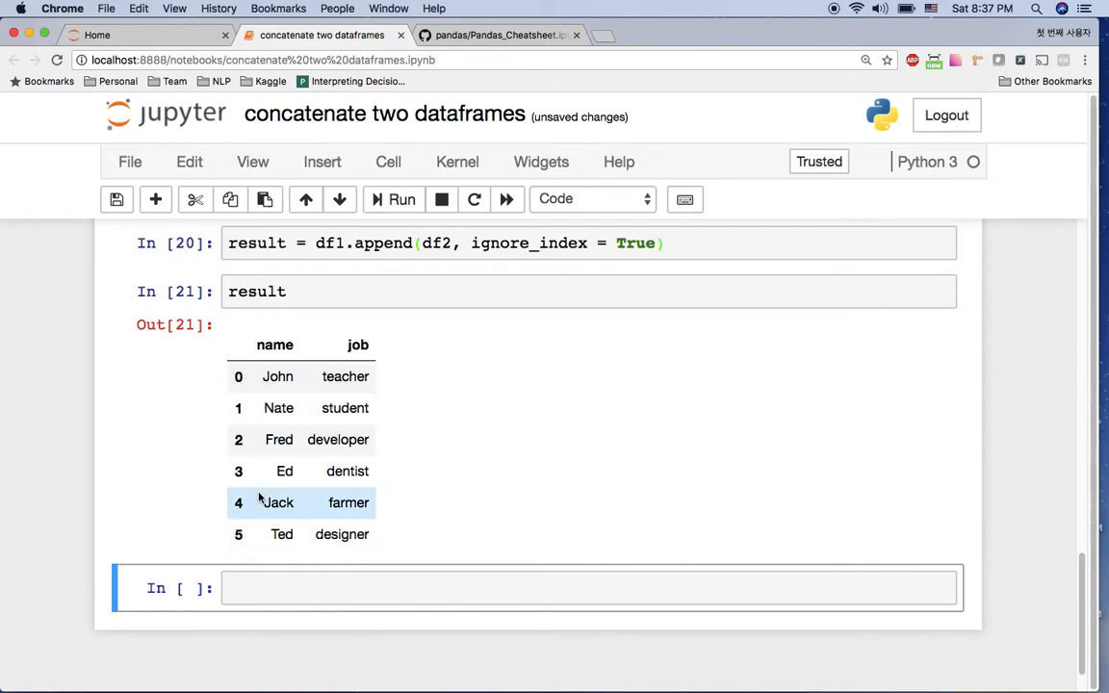
mouse_move(277, 408)
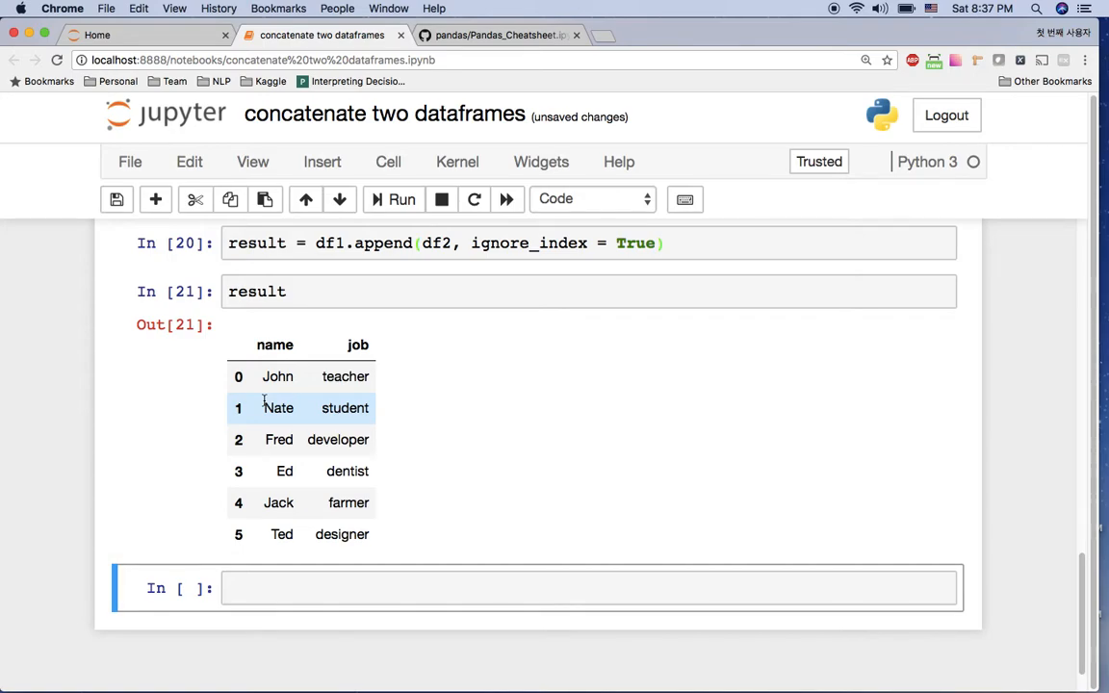
Rebuild df1 from l3 (name, job) and df2 from l4 (age, country) after reviewing lists l1–l4
scroll("up", 3)
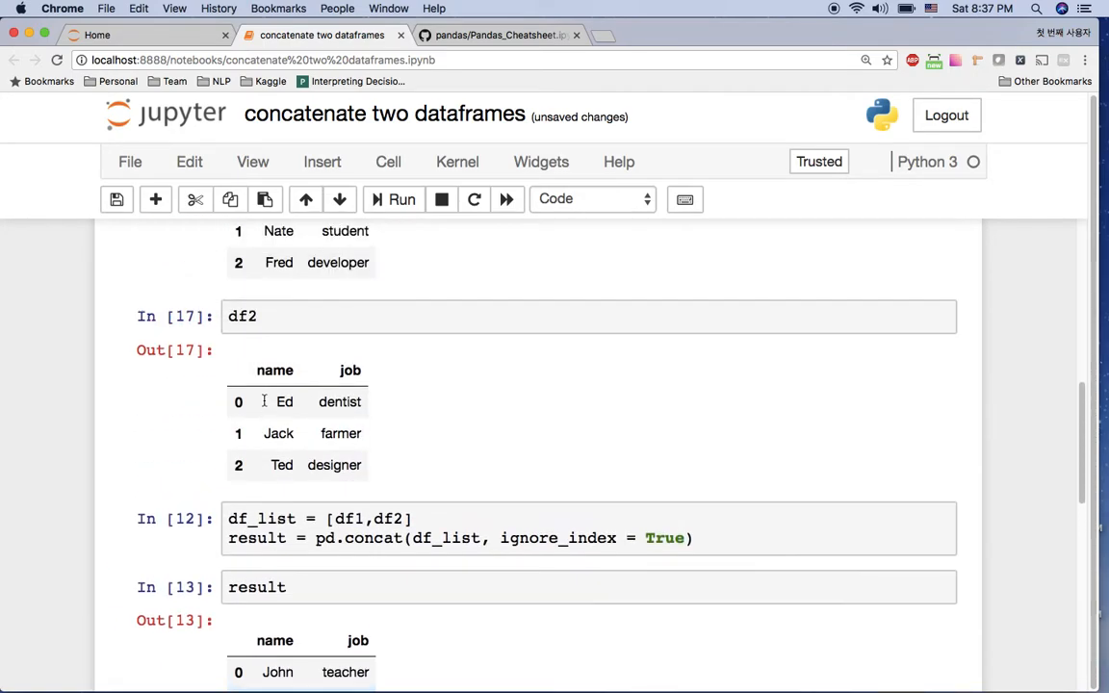
scroll("up", 3)
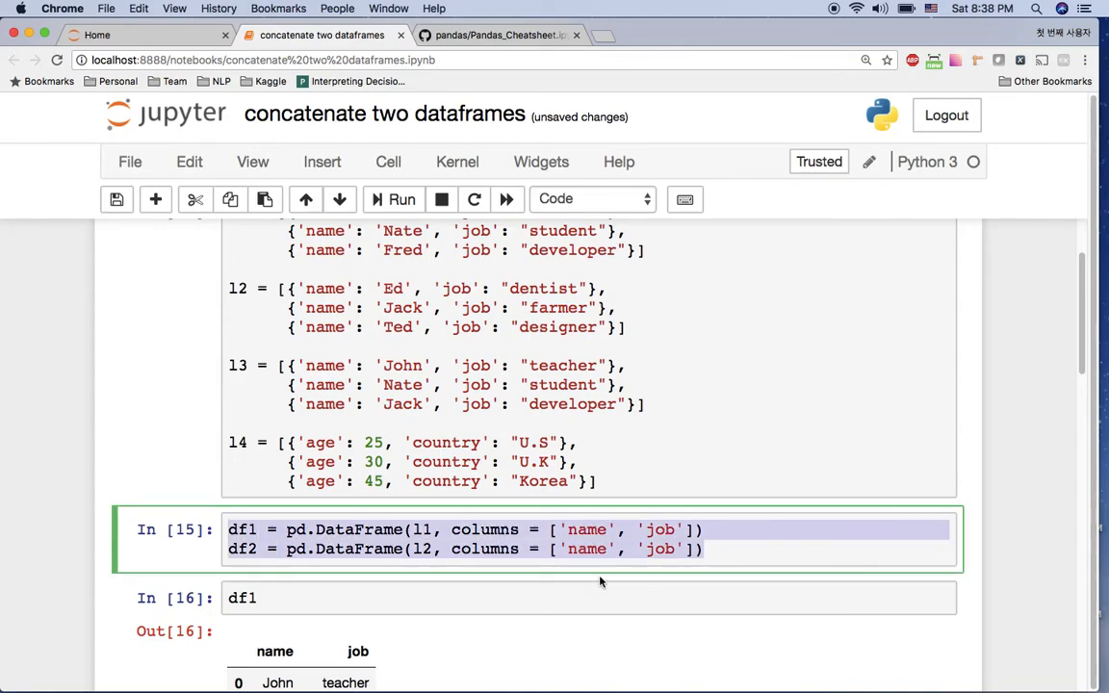
mouse_move(597, 477)
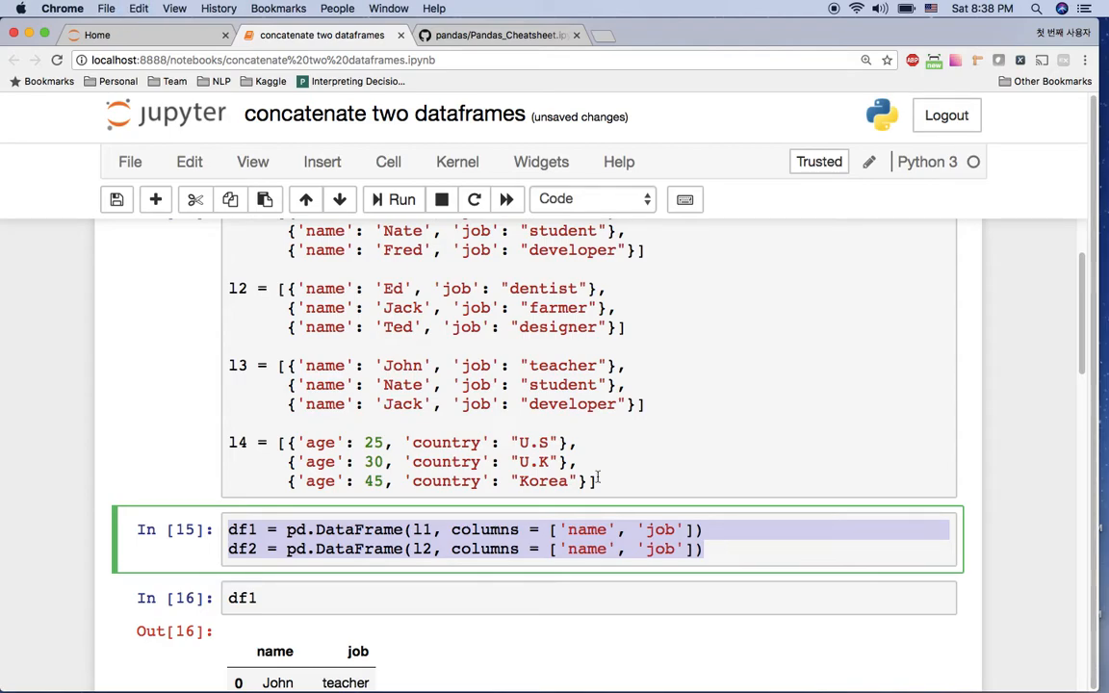
scroll("down", 3)
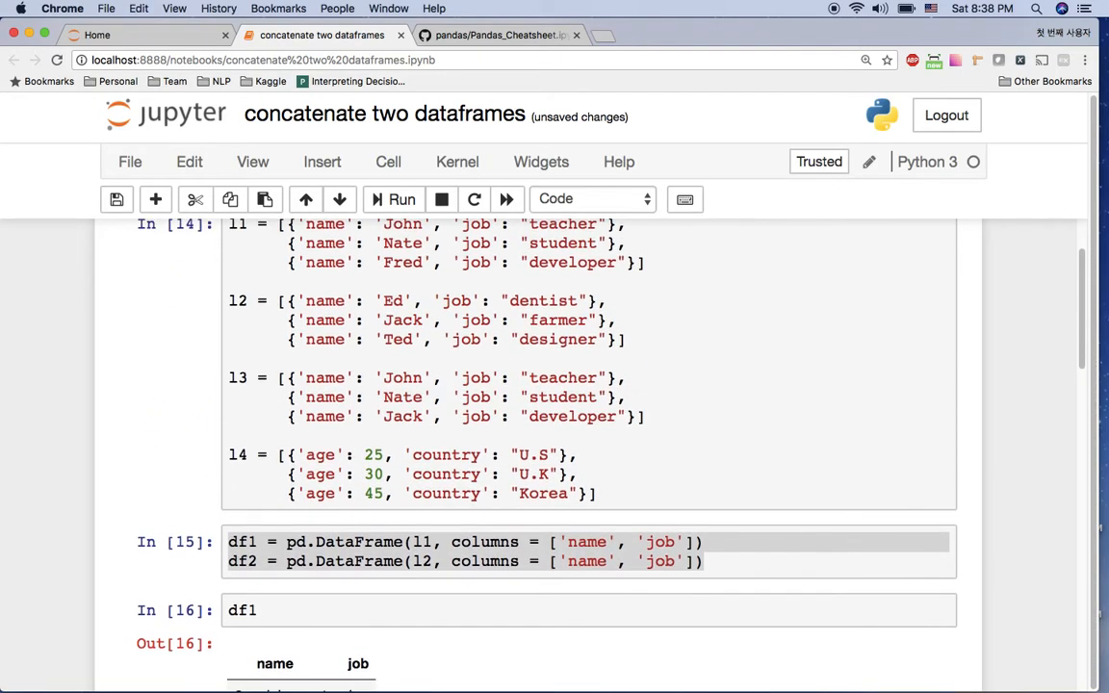
scroll("down", 3)
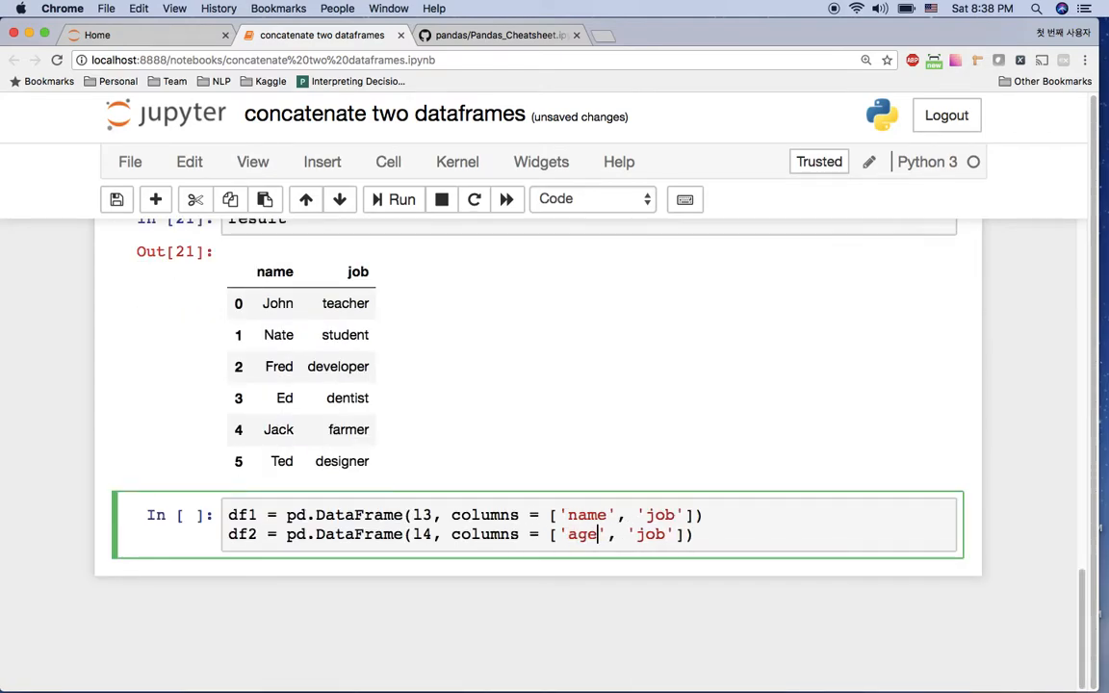
type("country")
type("df1")
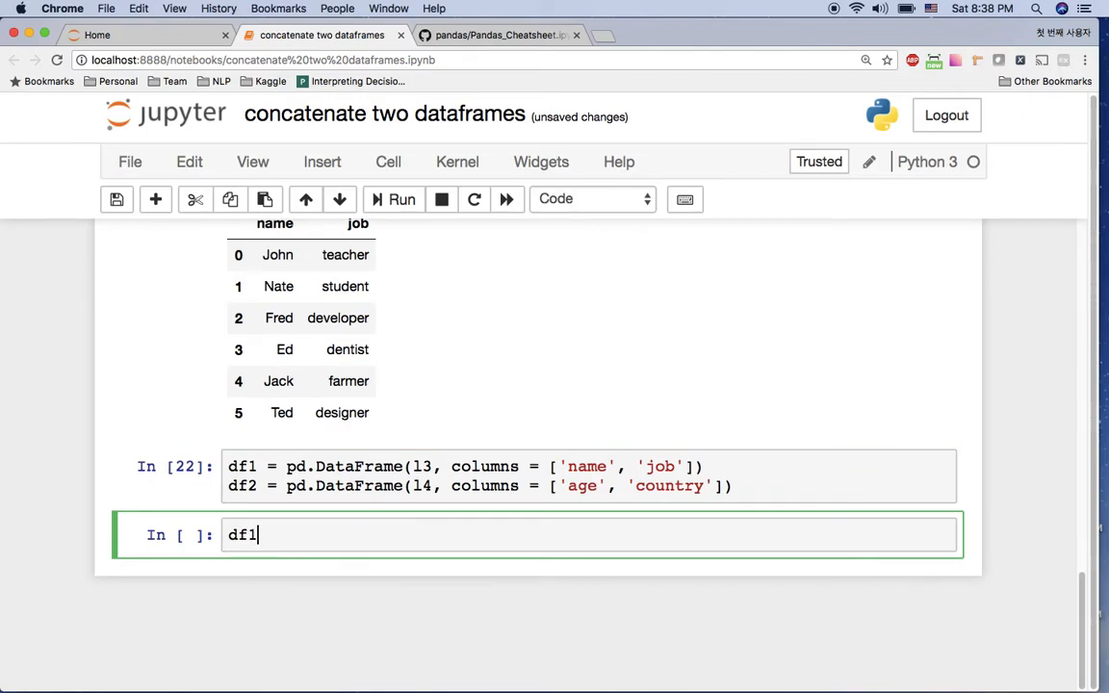
Display the rebuilt df1 and df2, df2 listing ages 25, 30, 45 with U.S, U.K, Korea
left_click(400, 199)
type("df2")
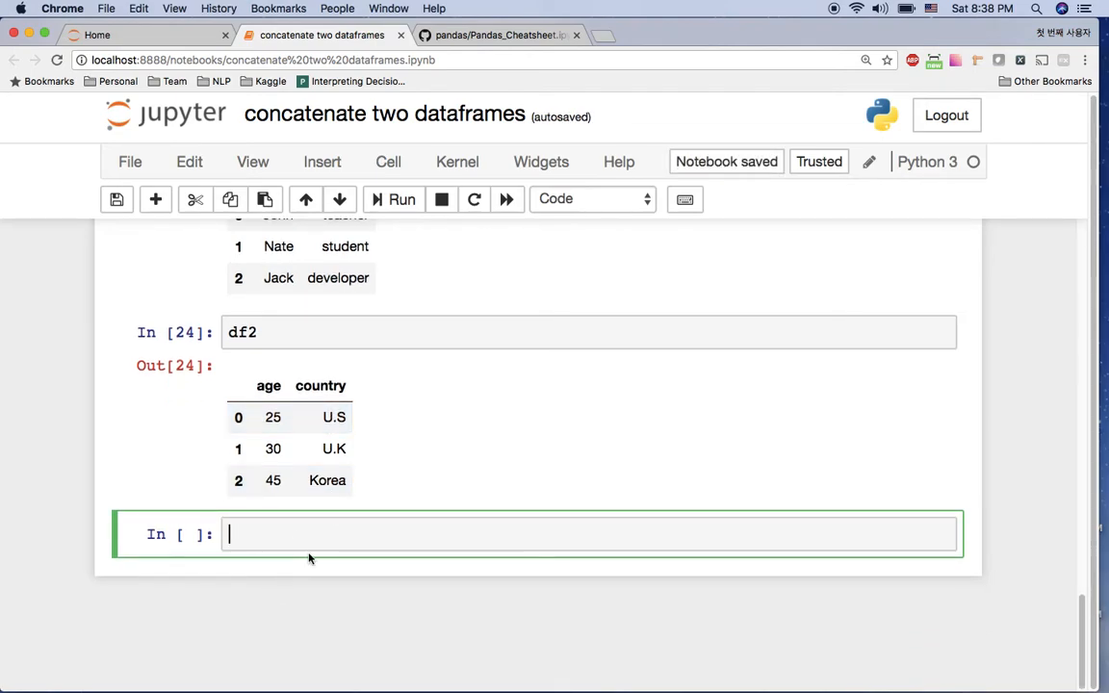
Run result = pd.concat([df1,df2], axis=1, ignore_index = True) for columns 0 to 3
type("result =")
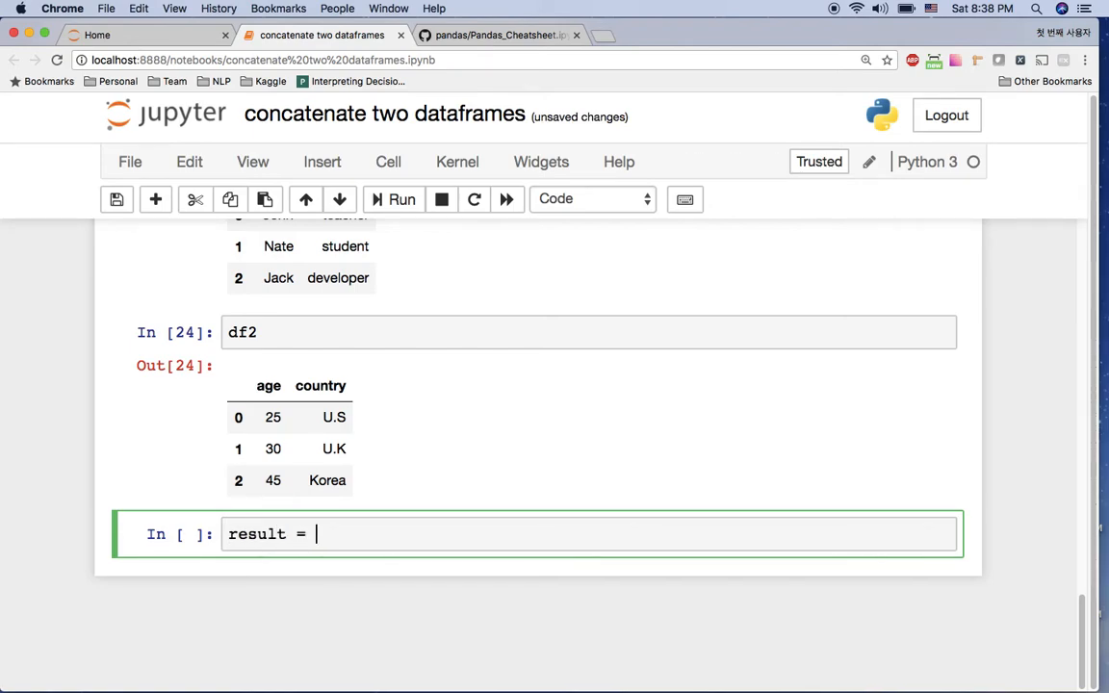
type("pd.concat([df")
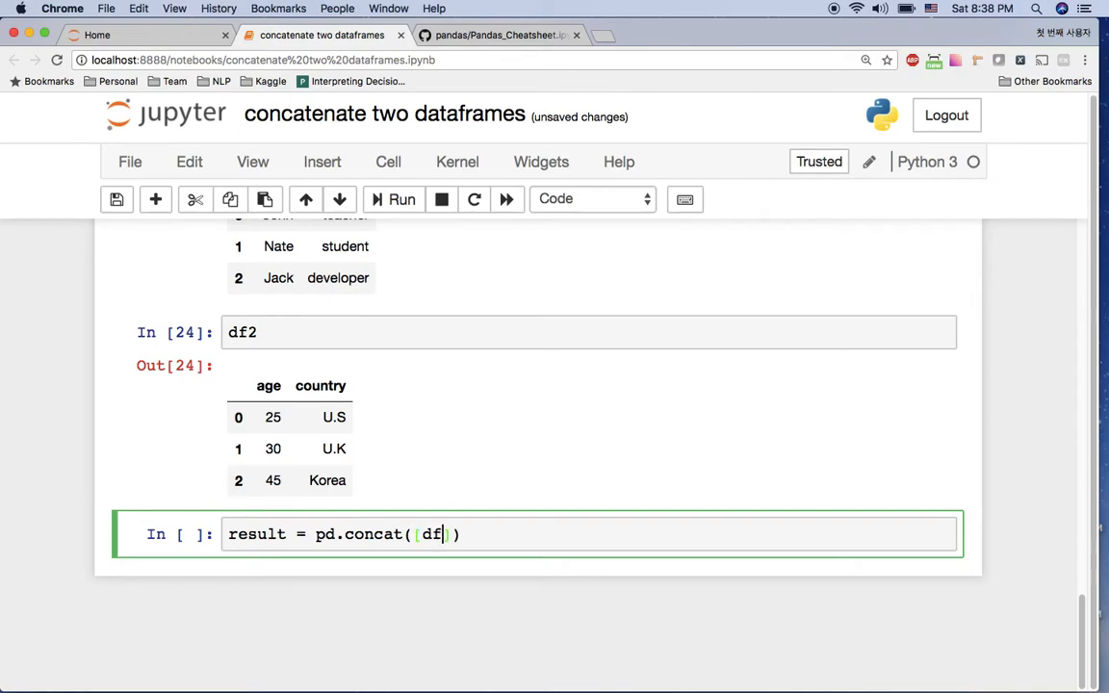
type("1,df2")
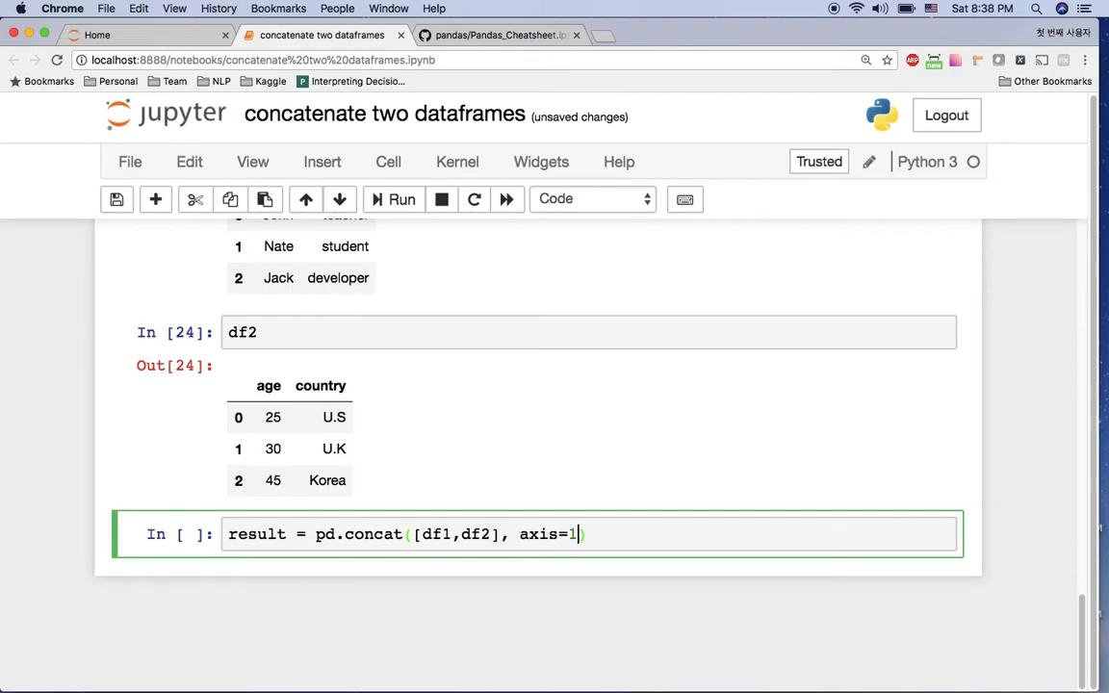
type(", ignore")
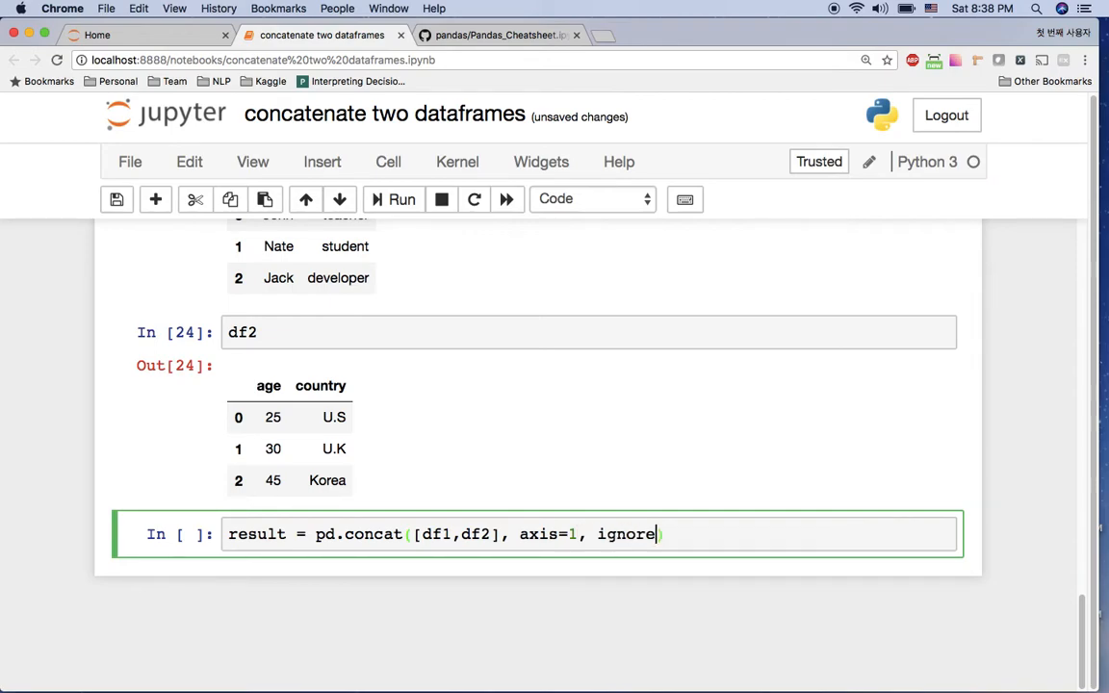
type("_index = True")
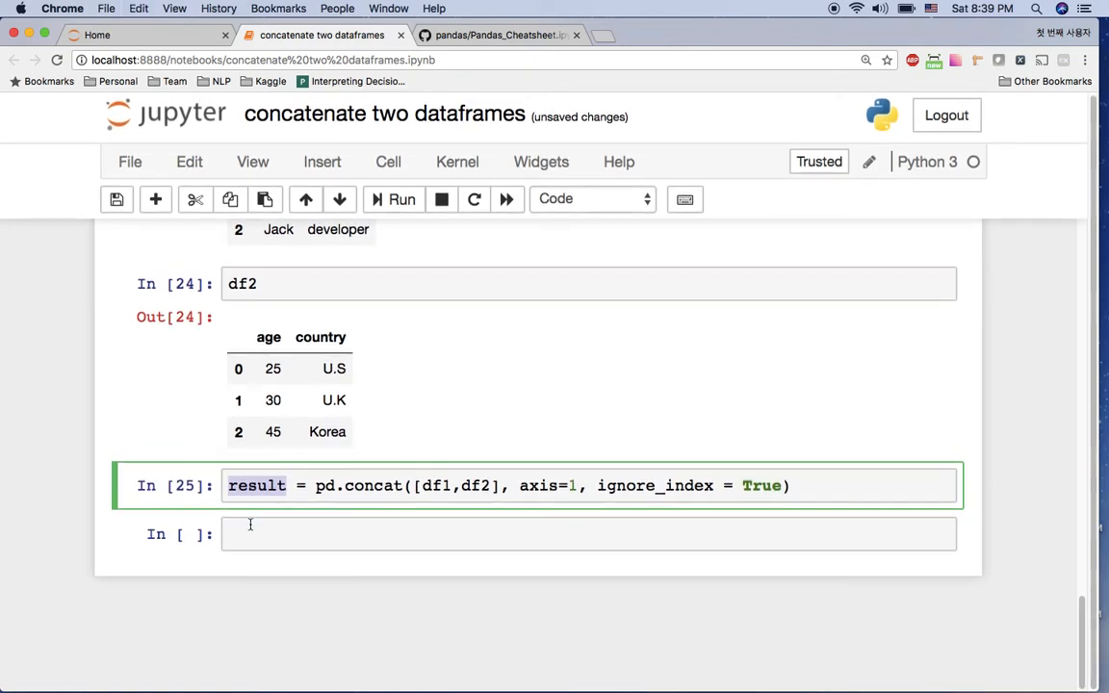
left_click(400, 198)
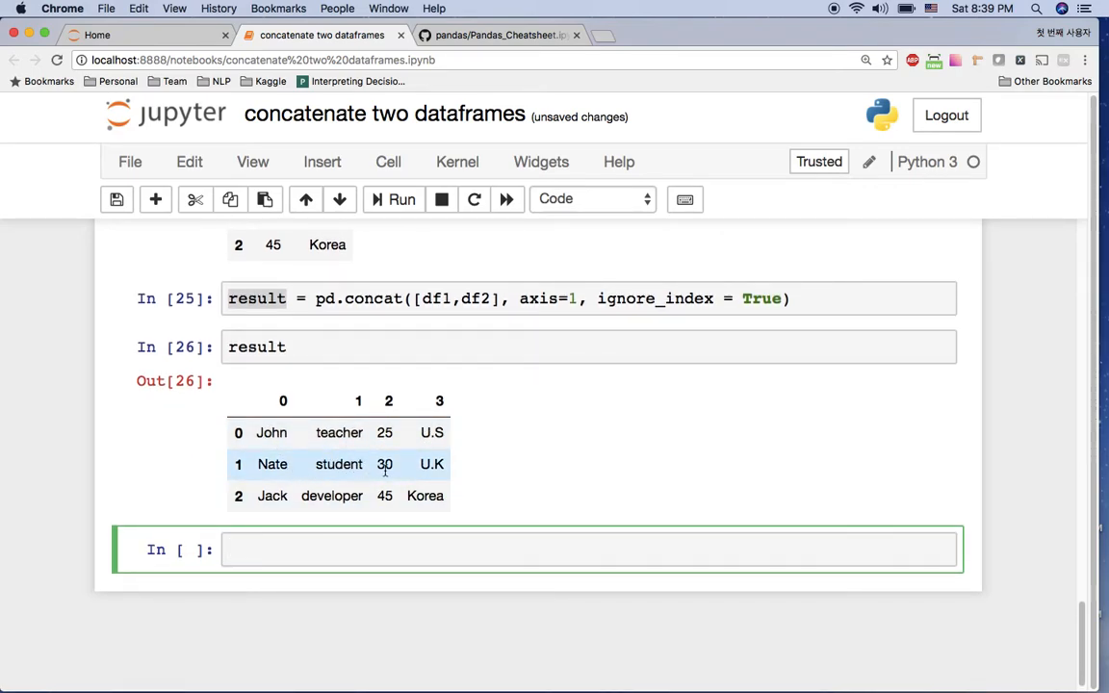
Show the side-by-side result (John, teacher, 25, U.S) and move into the empty cell below
scroll("up", 3)
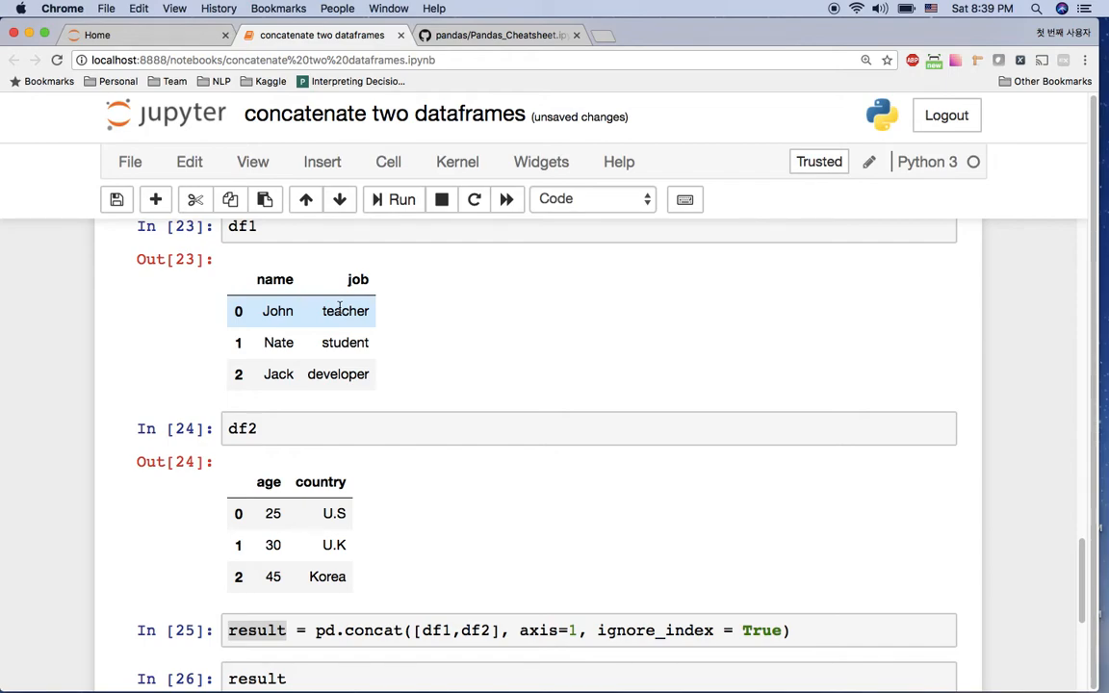
mouse_move(412, 319)
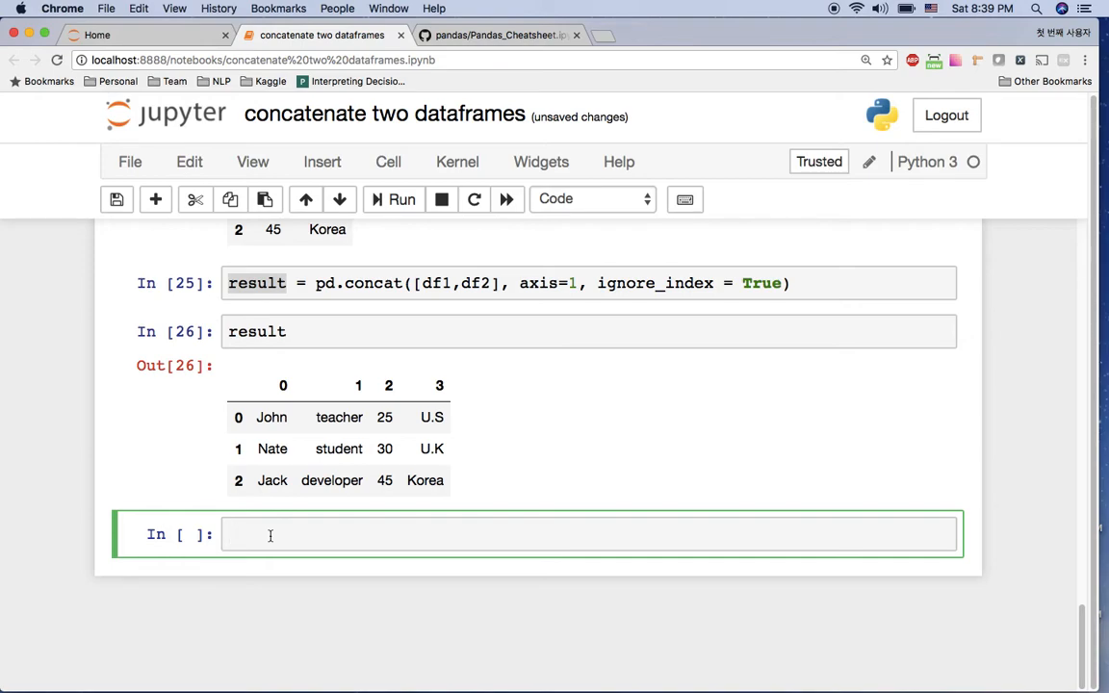
left_click(270, 535)
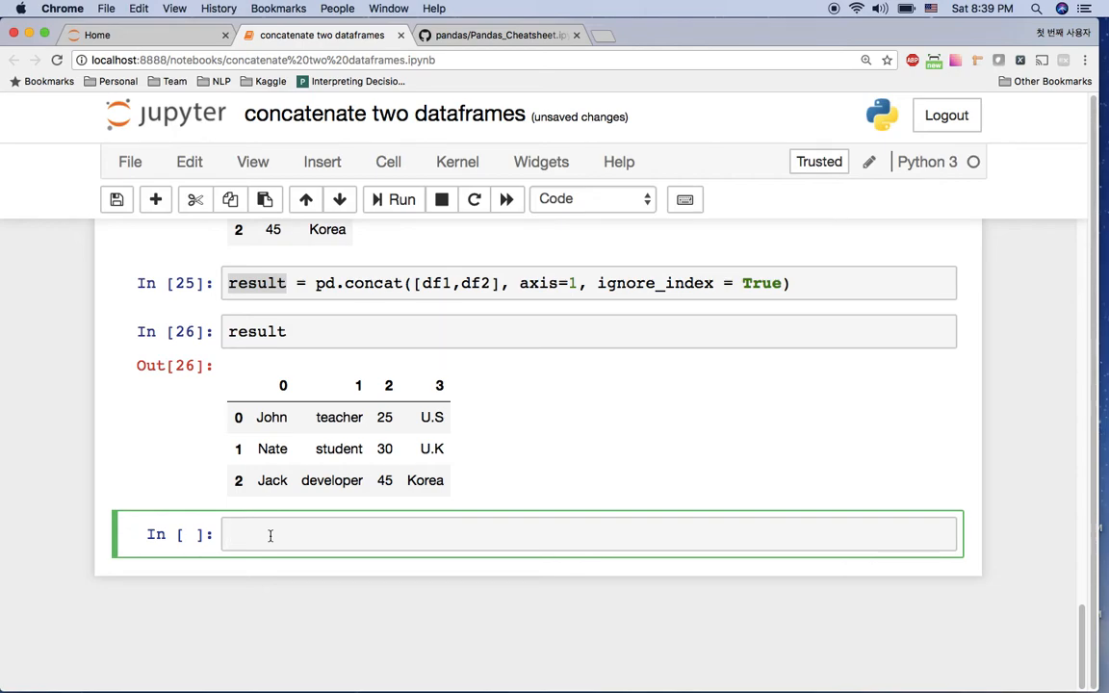
Enter label = [1,2,3,4,5] and prediction = [1,2,2,5,5] in the empty cell
type("label = [")
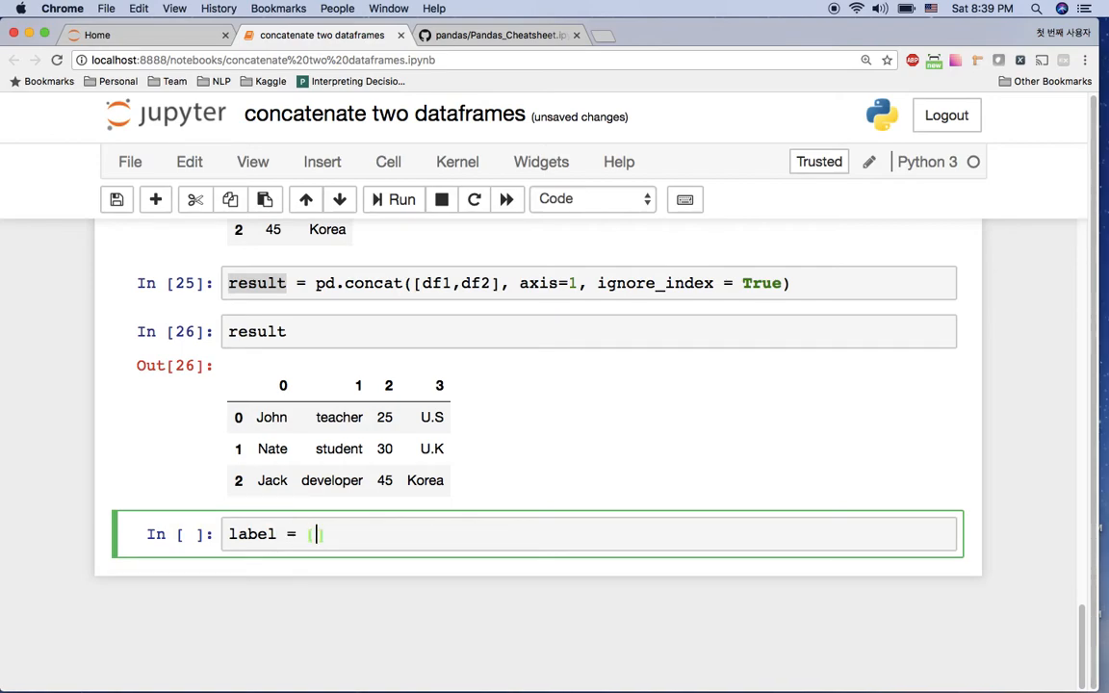
type("[1")
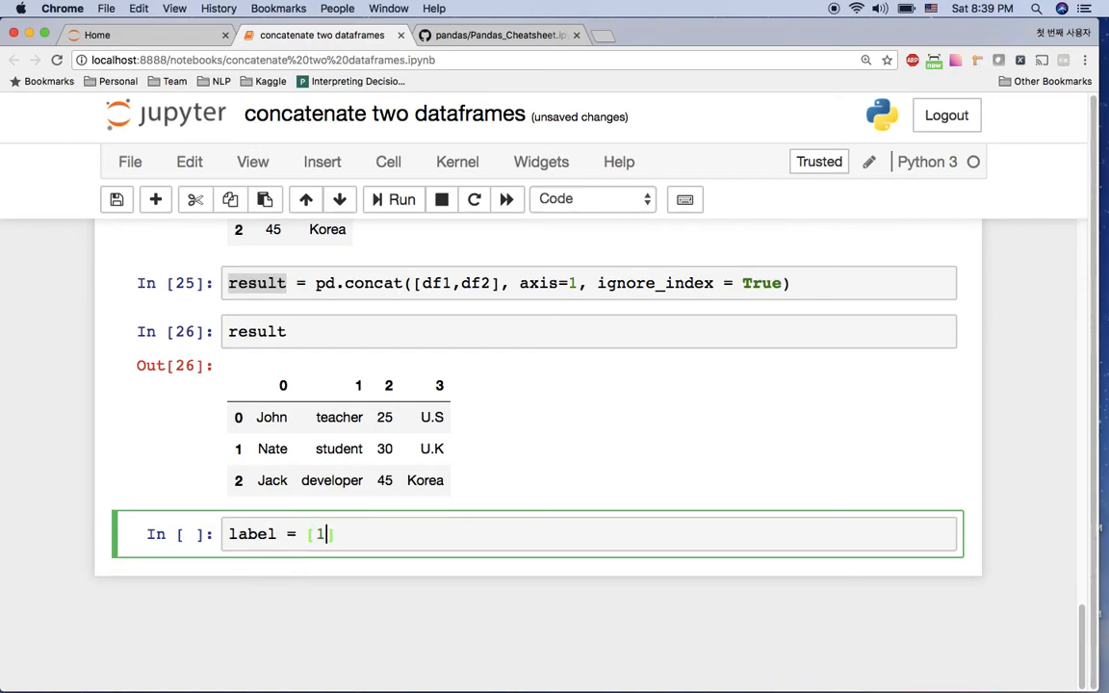
type(",2,3,4,5]")
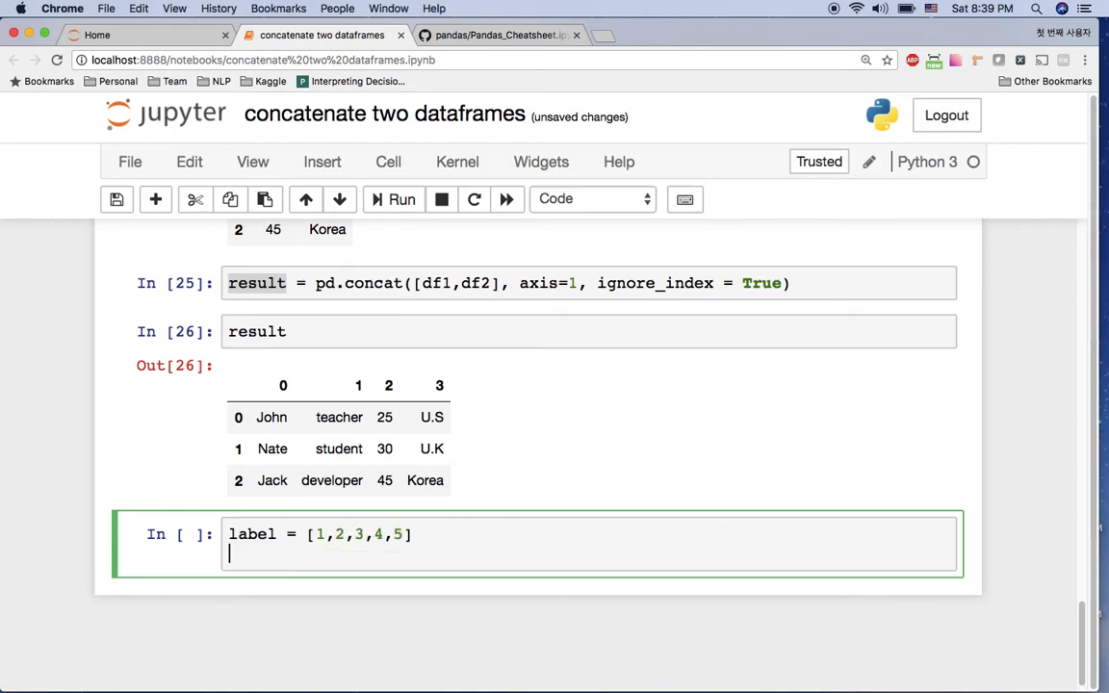
type("prediction =")
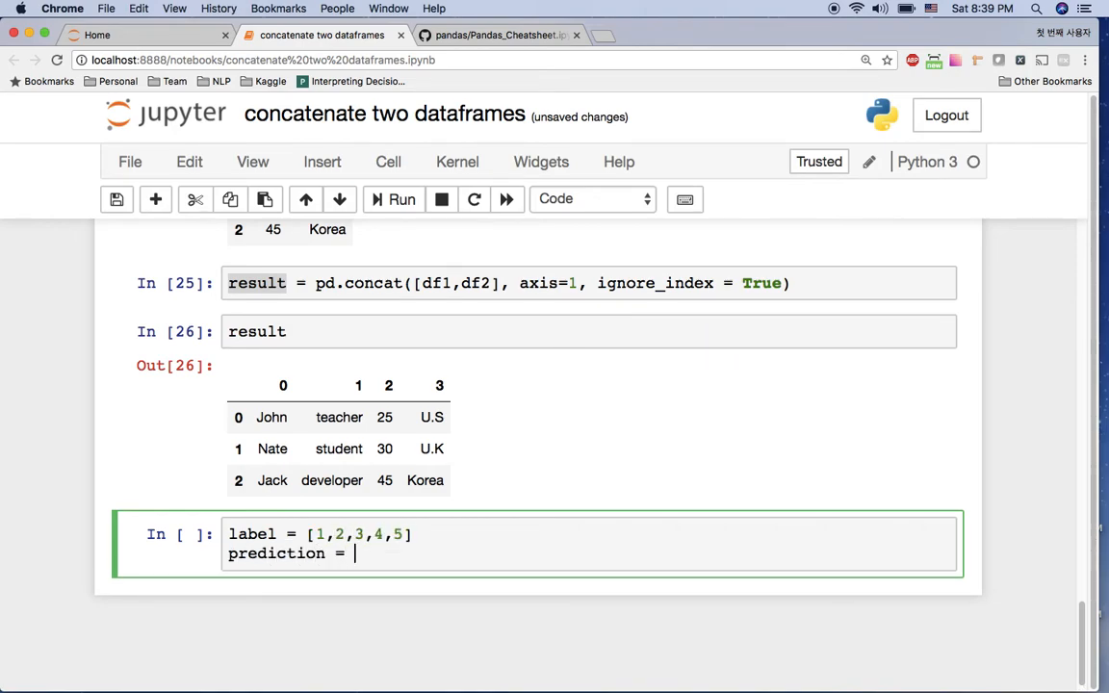
type("[1,")
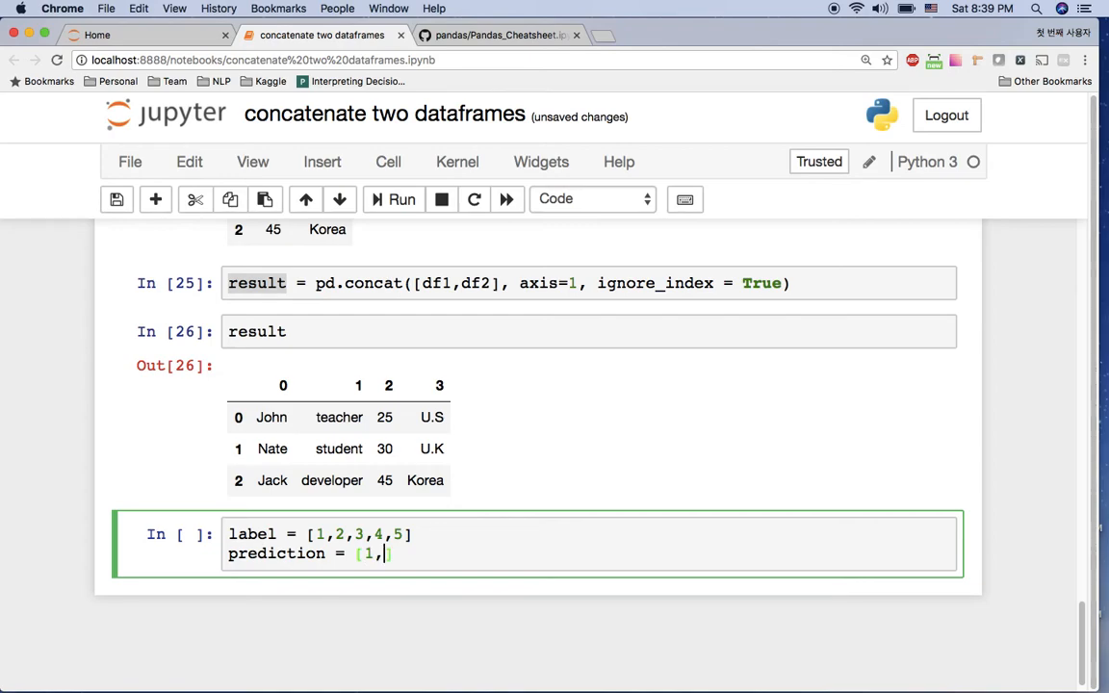
type("2,2,5,5]")
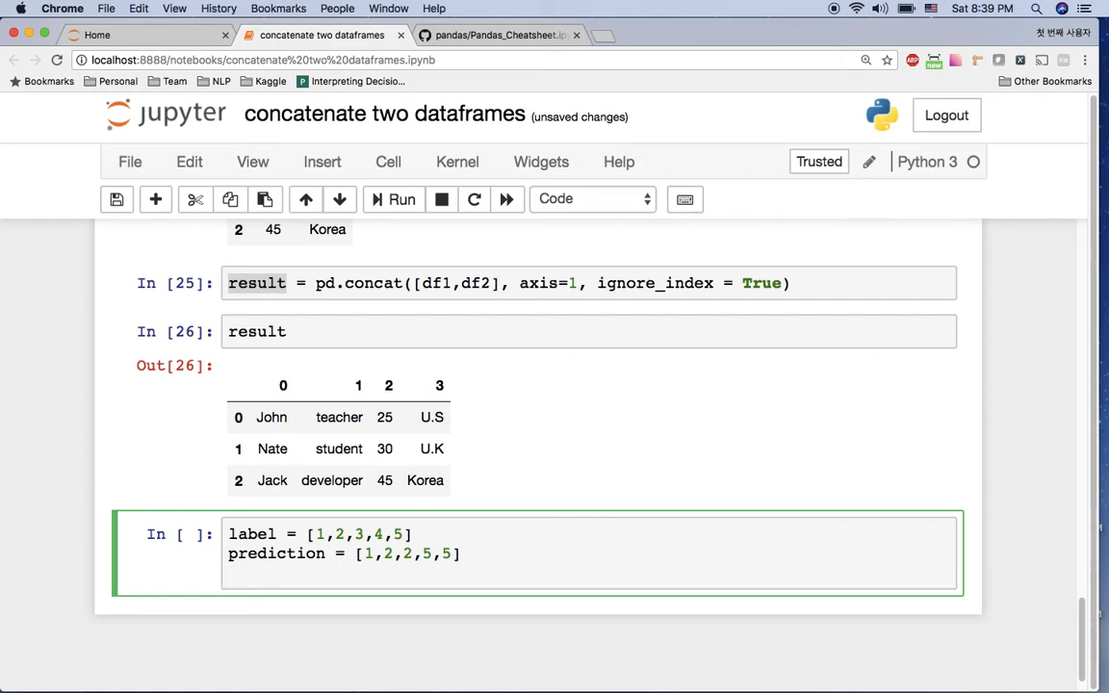
Add comparison = pd.DataFrame({'label':label, 'prediction':prediction}) on a new line and run the cell
key("Return")
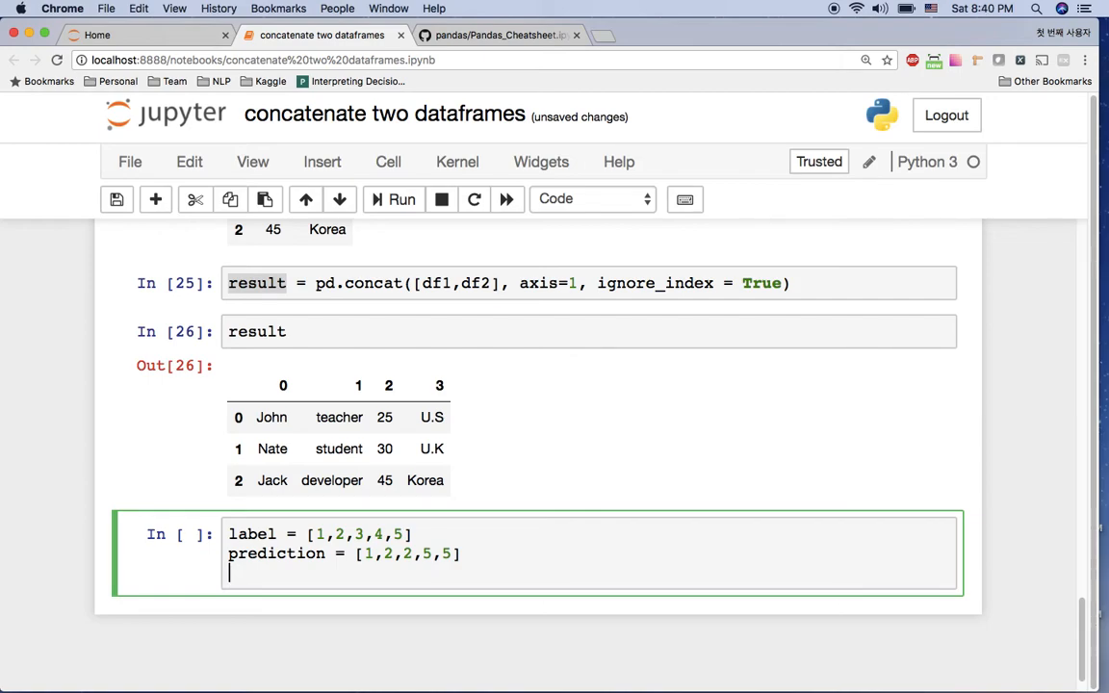
type("comp")
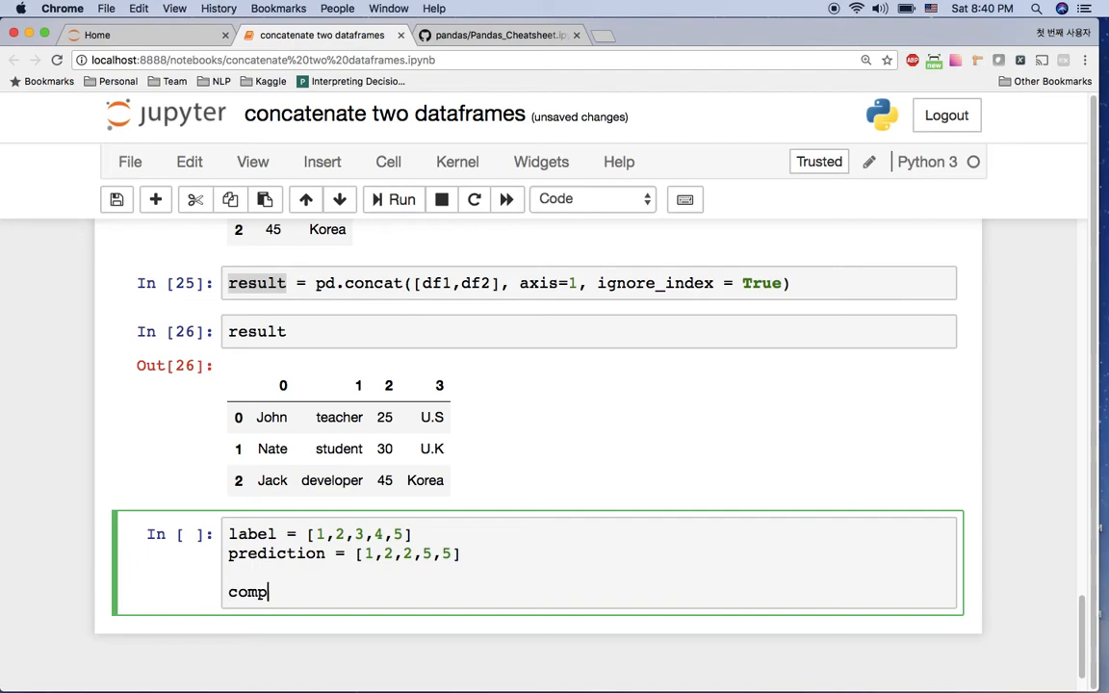
type("arison =")
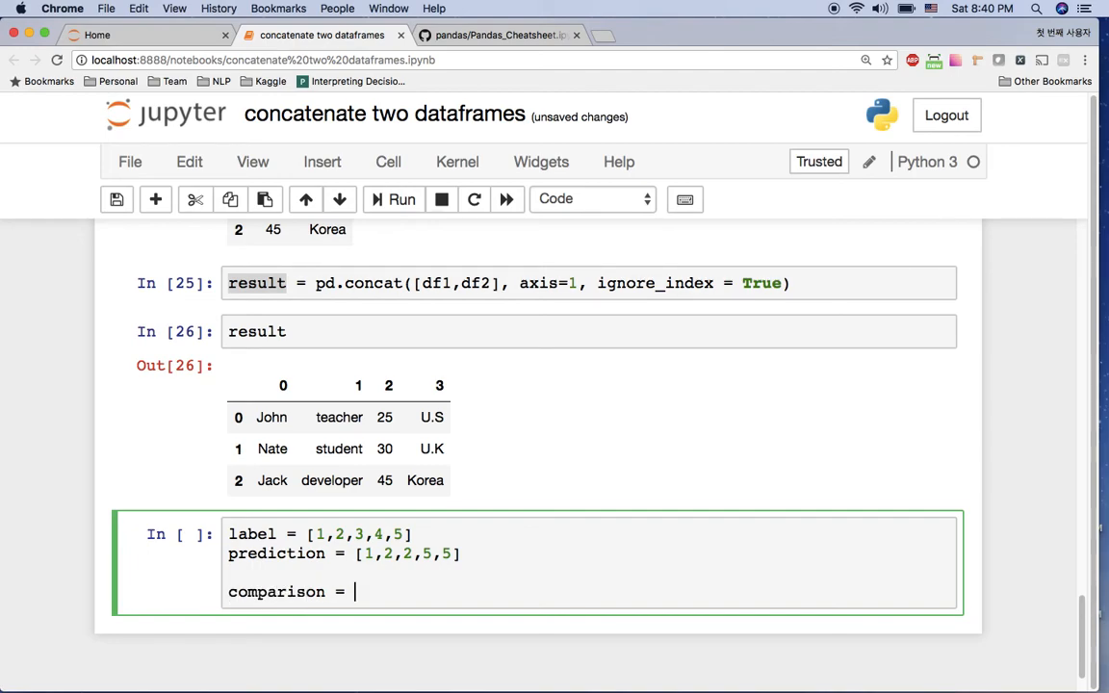
type("pd.Da")
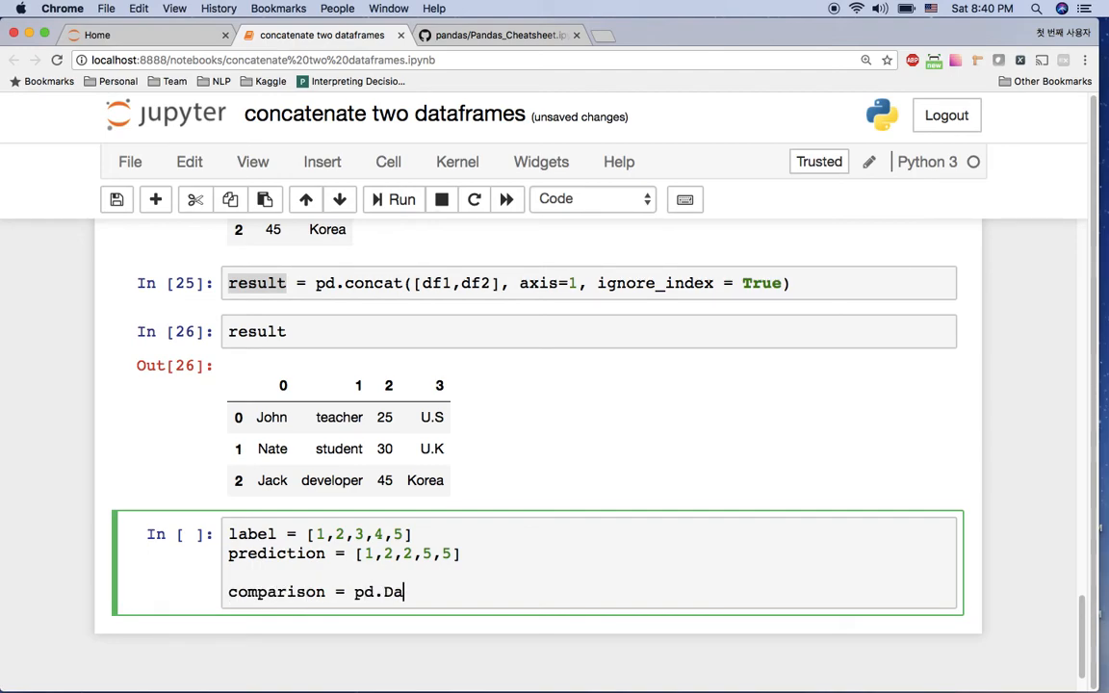
type("taFra")
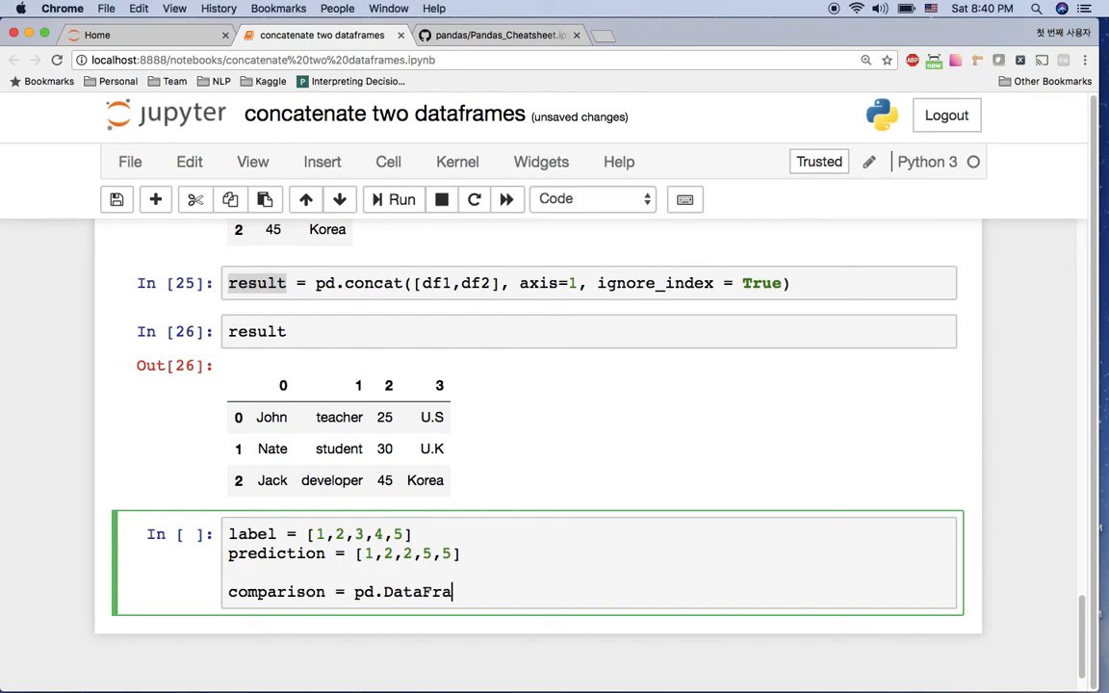
type("me()")
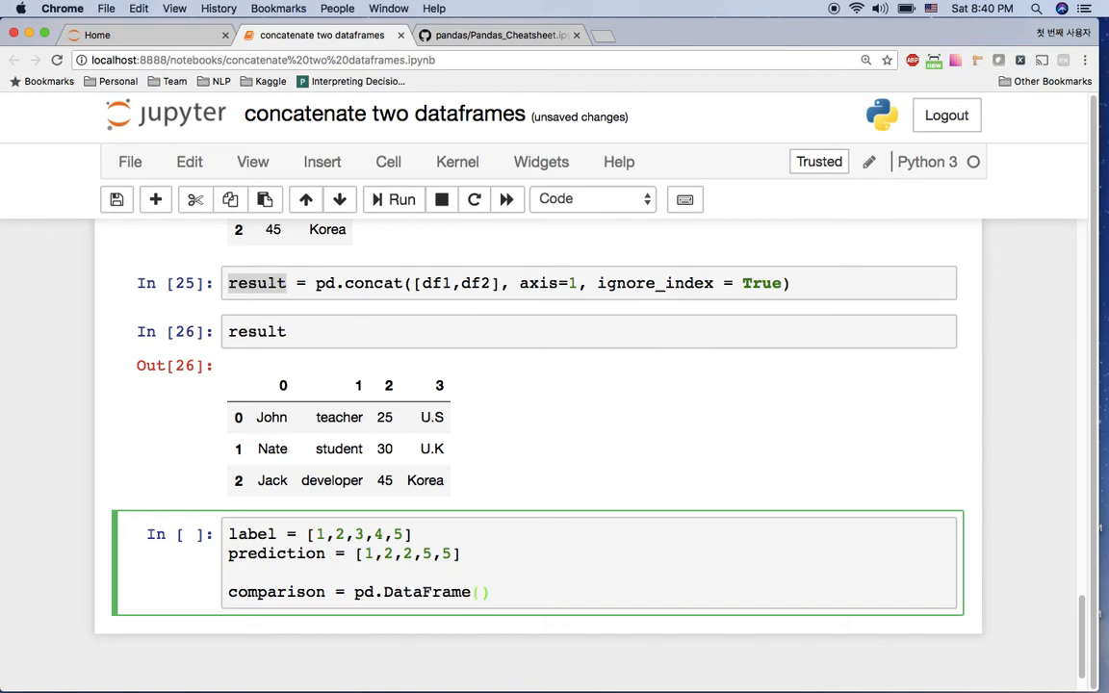
type("{''}")
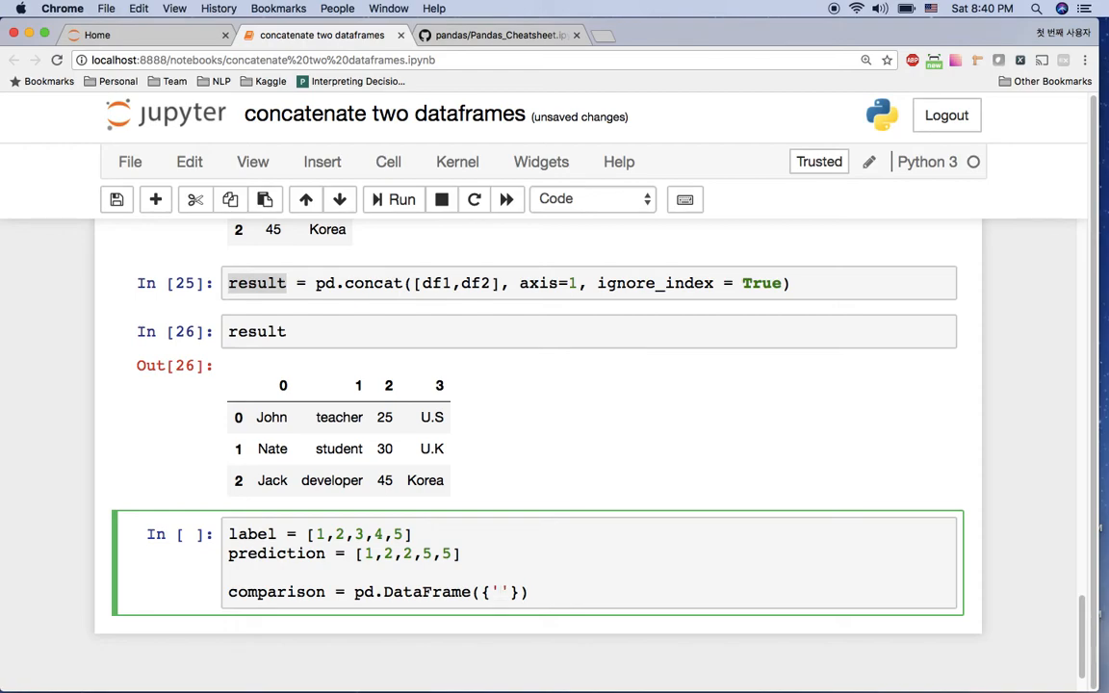
type("label':")
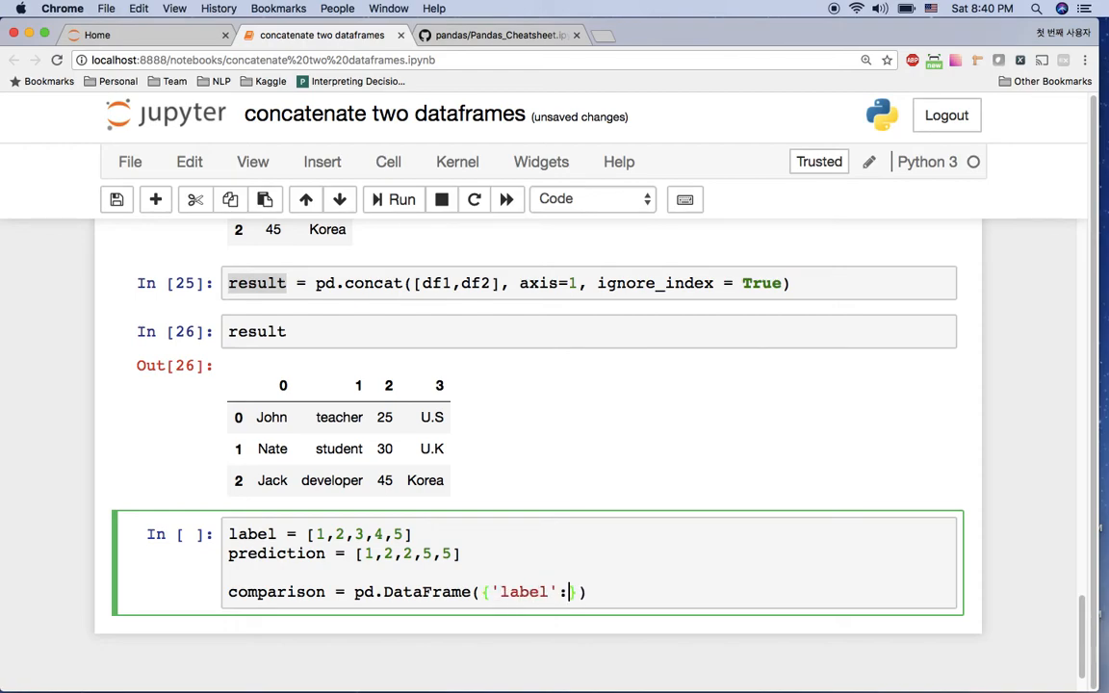
type("label, ''")
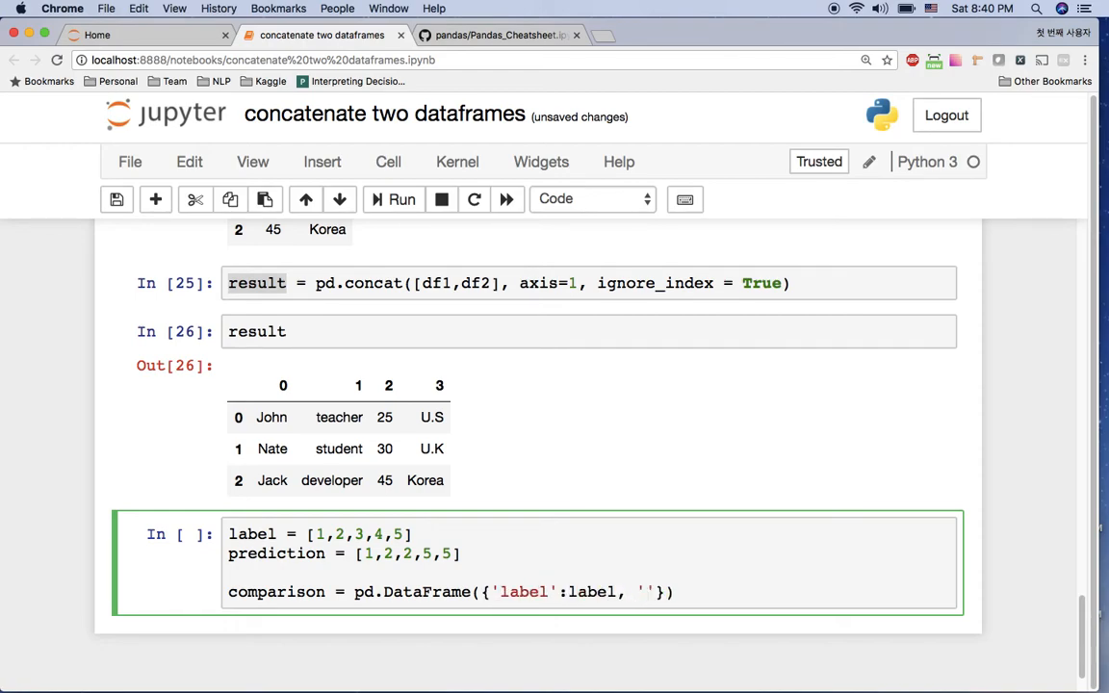
type("'prediction':")
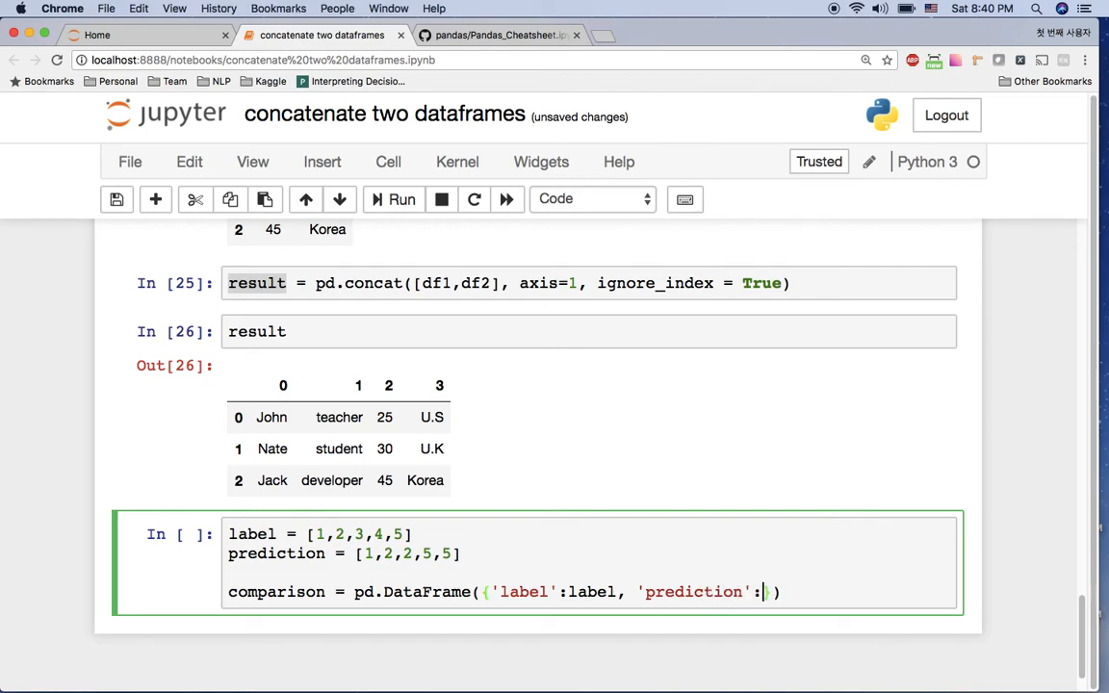
type("prediction}")
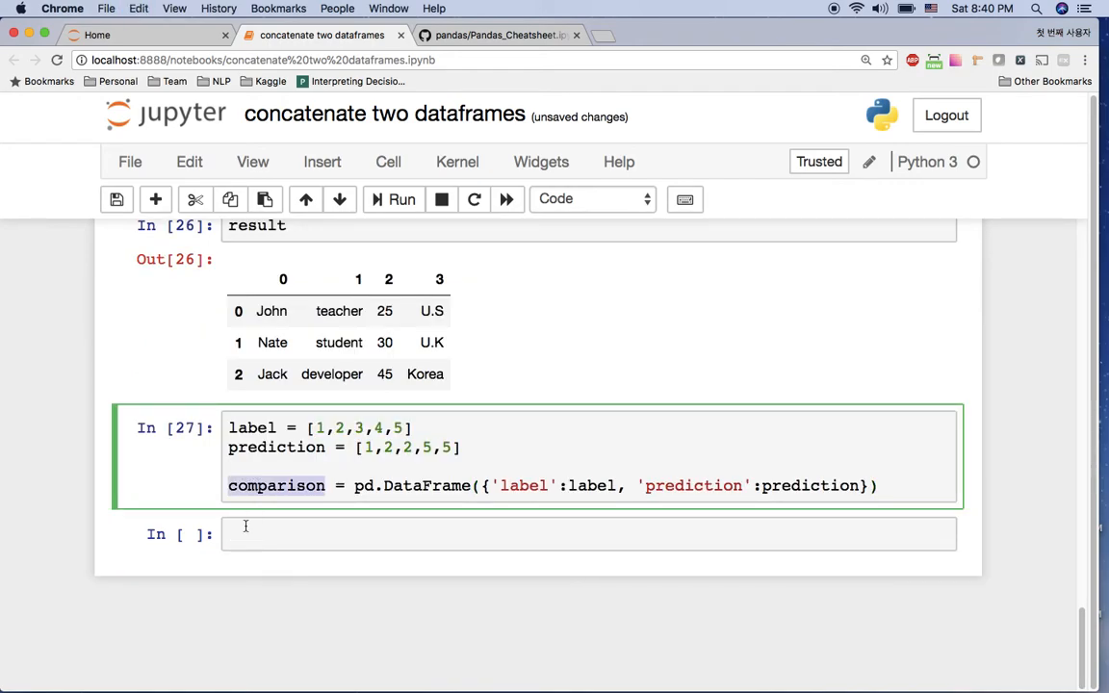
Display the comparison table of five label/prediction rows, then move to the GitHub Pandas_Cheatsheet notebook
left_click(401, 198)
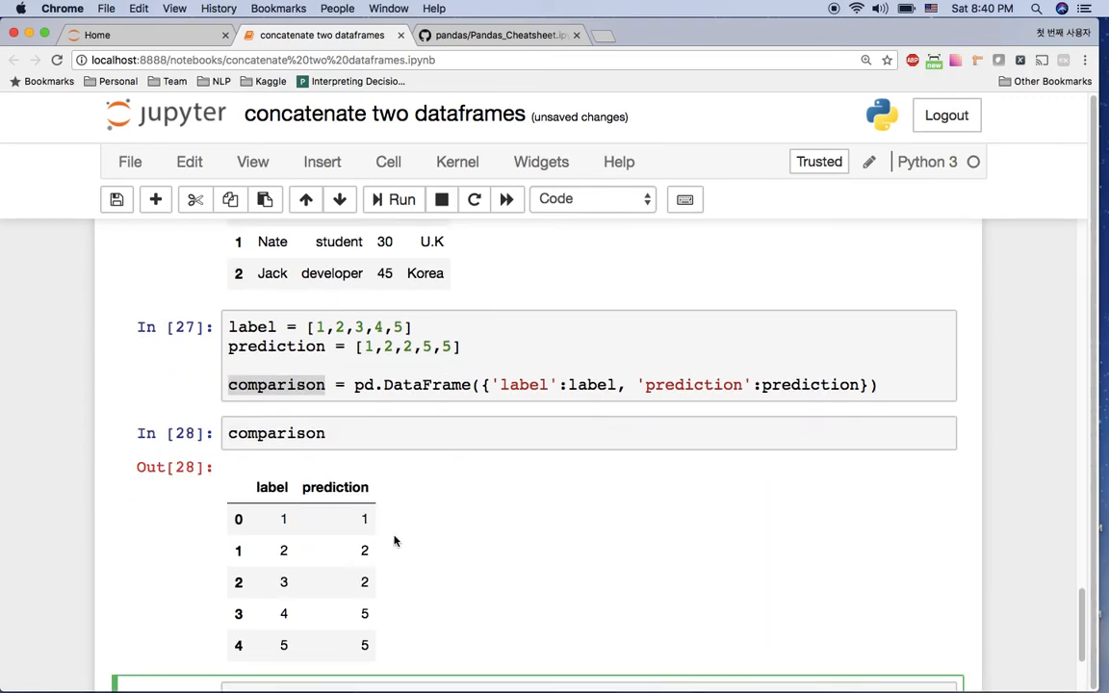
scroll("down", 3)
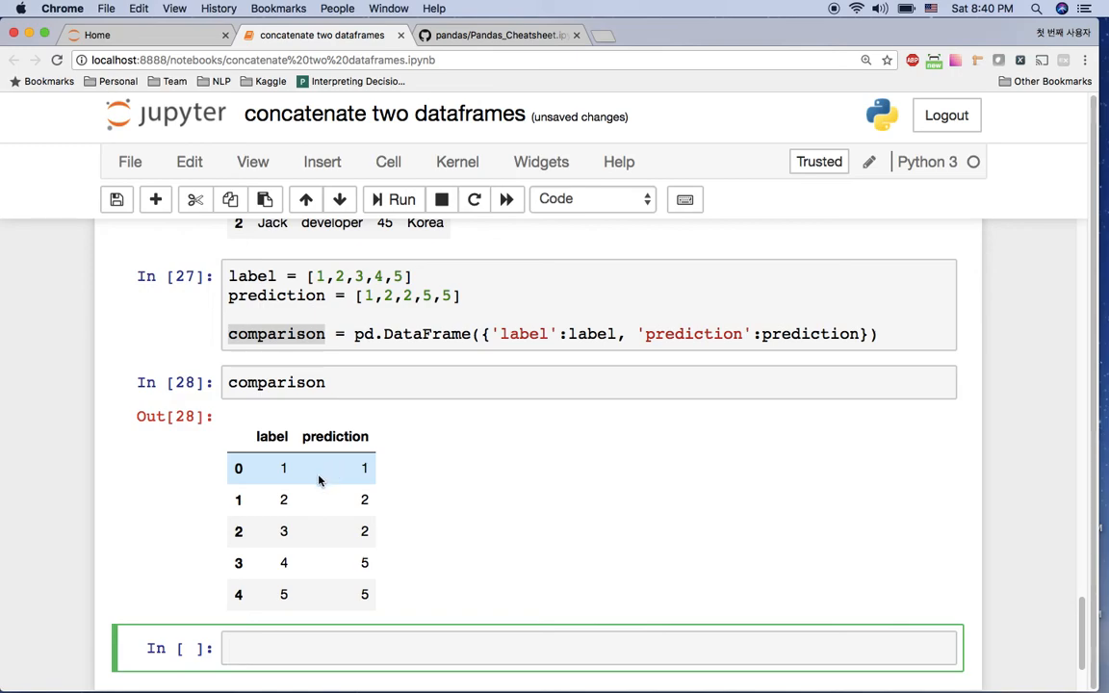
mouse_move(300, 531)
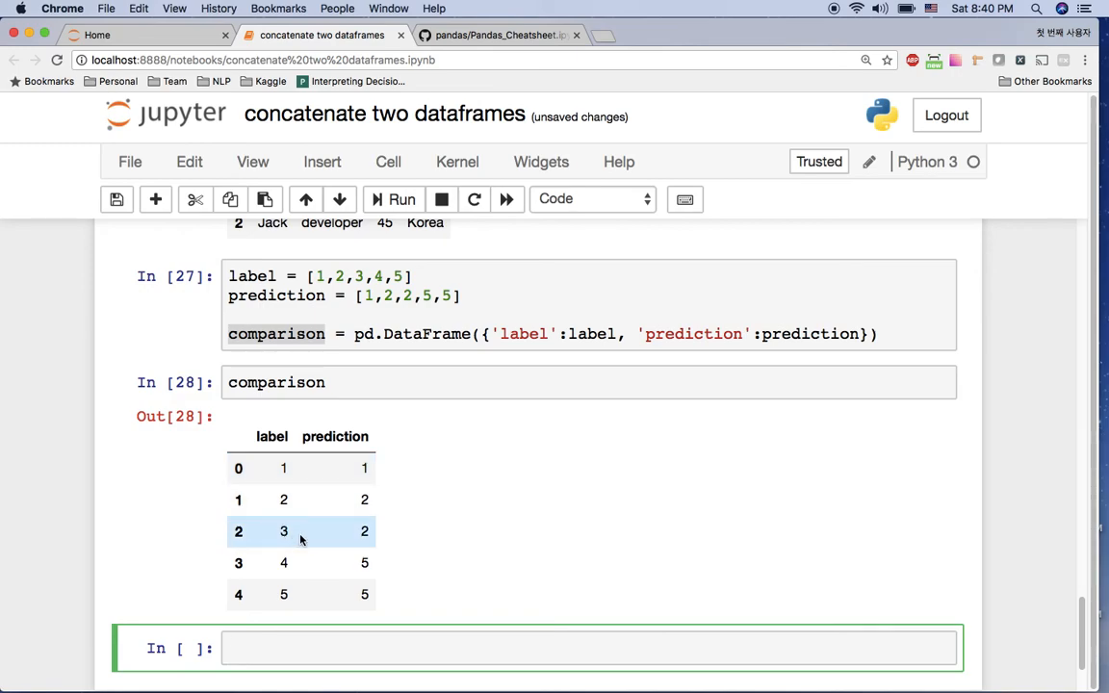
mouse_move(300, 562)
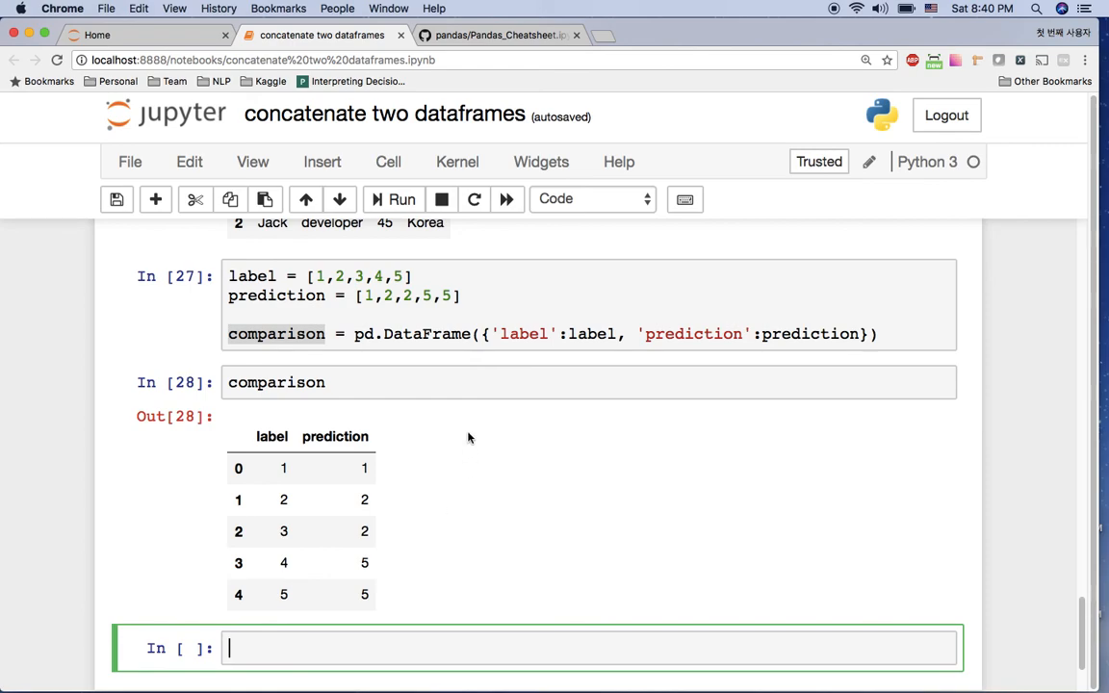
left_click(500, 35)
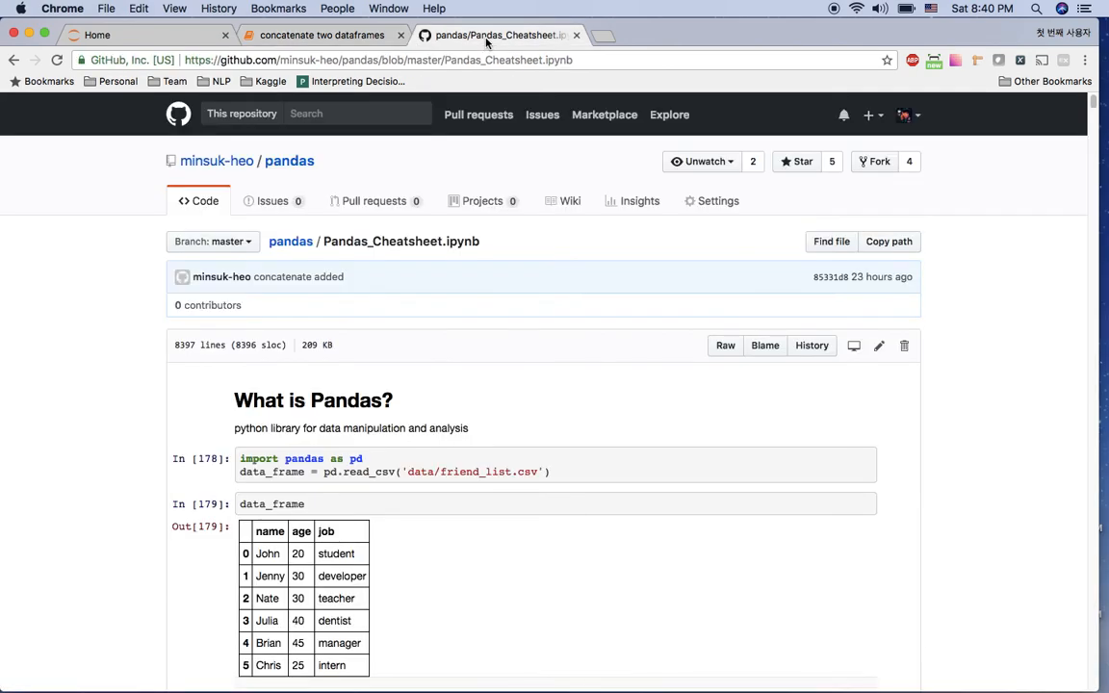